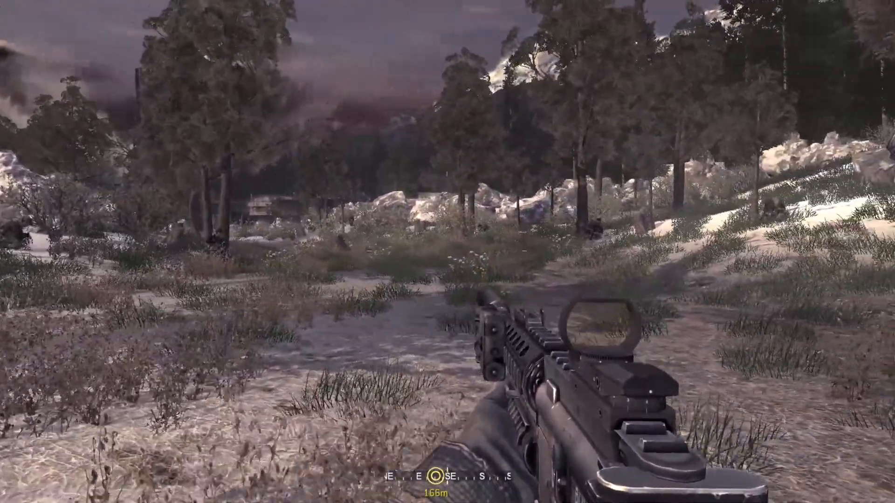
pyautogui.moveTo(448, 252)
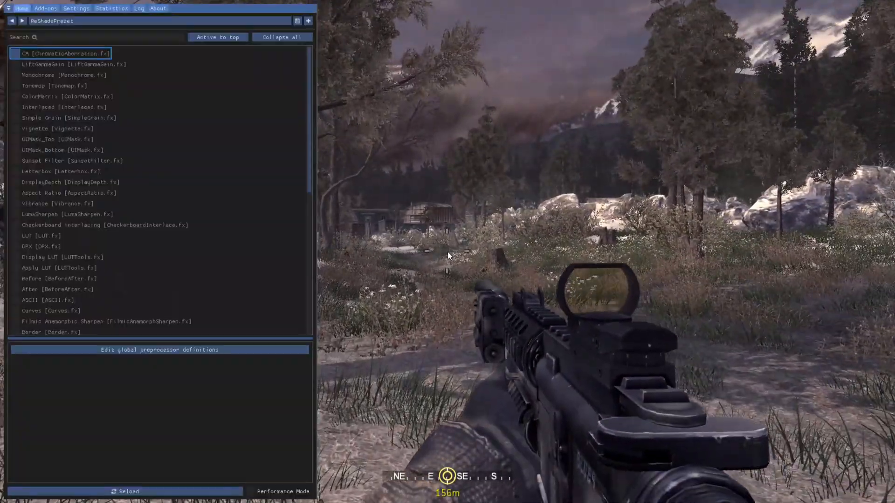
# - Scroll through the ReShade overlay's effects list in Call of Duty 4, past Chromakey
pyautogui.scroll(-3)
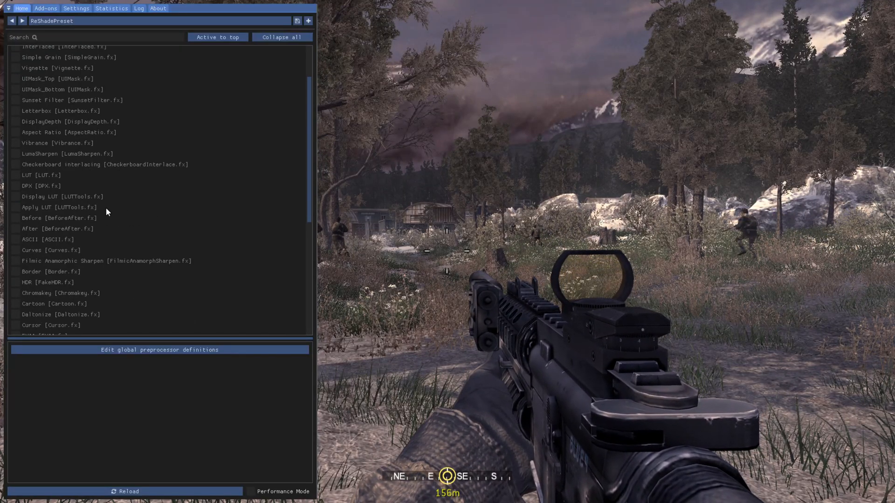
pyautogui.scroll(-3)
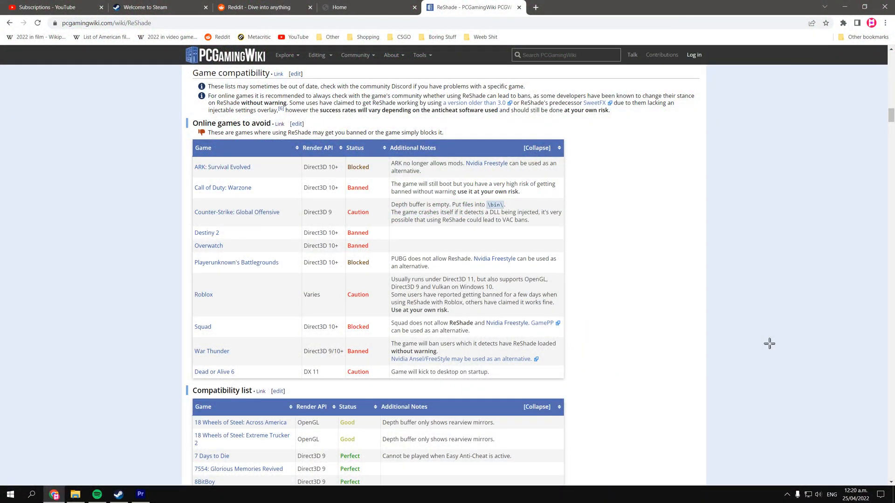
pyautogui.moveTo(749, 313)
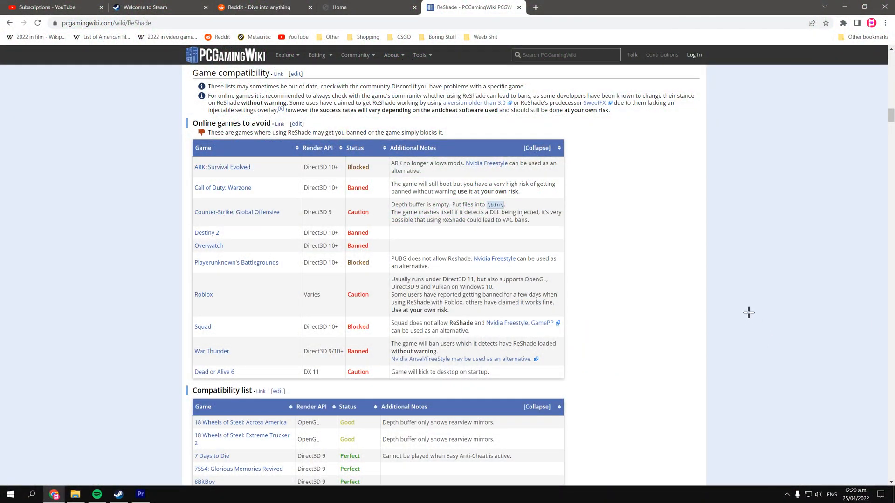
pyautogui.moveTo(766, 297)
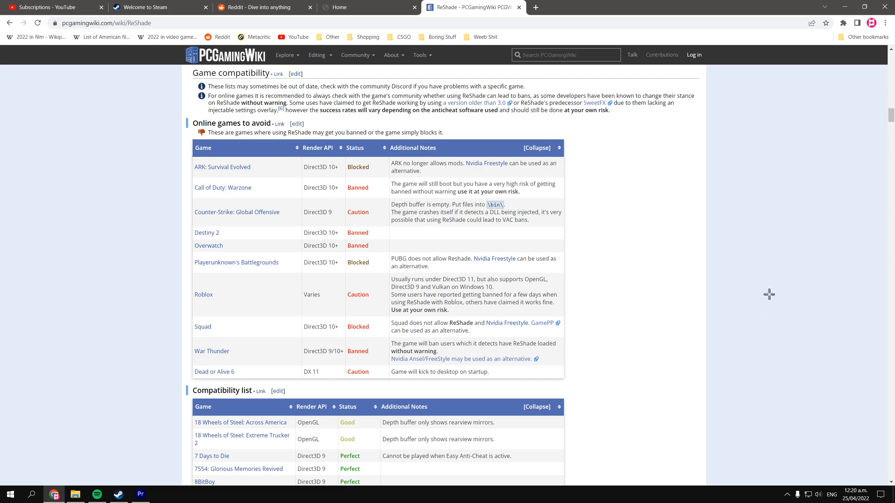
pyautogui.moveTo(748, 288)
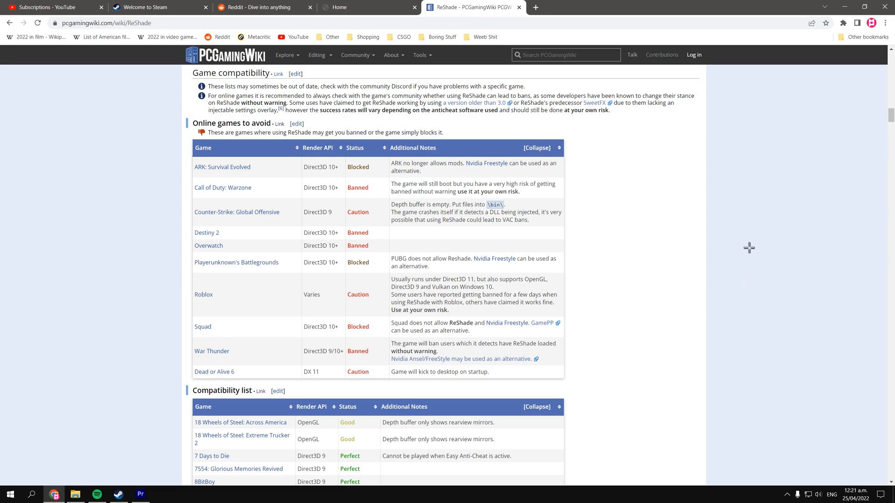
pyautogui.moveTo(746, 250)
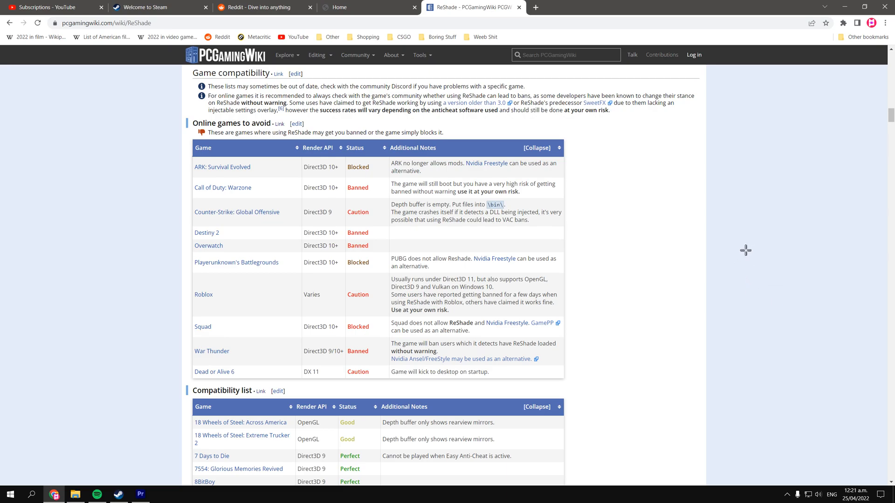
pyautogui.moveTo(739, 251)
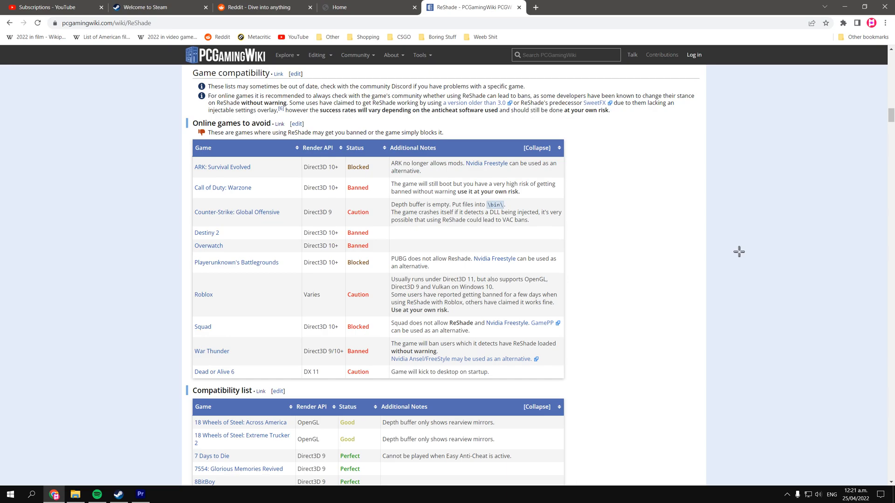
pyautogui.moveTo(256, 149)
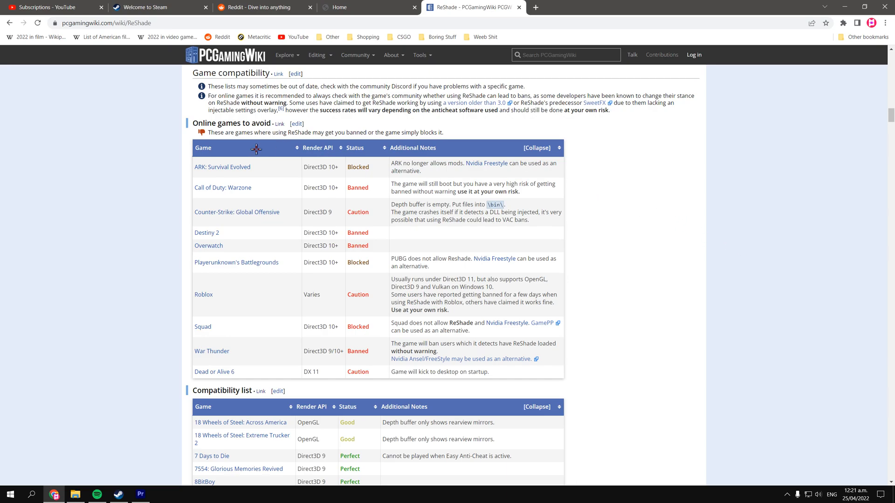
pyautogui.moveTo(761, 260)
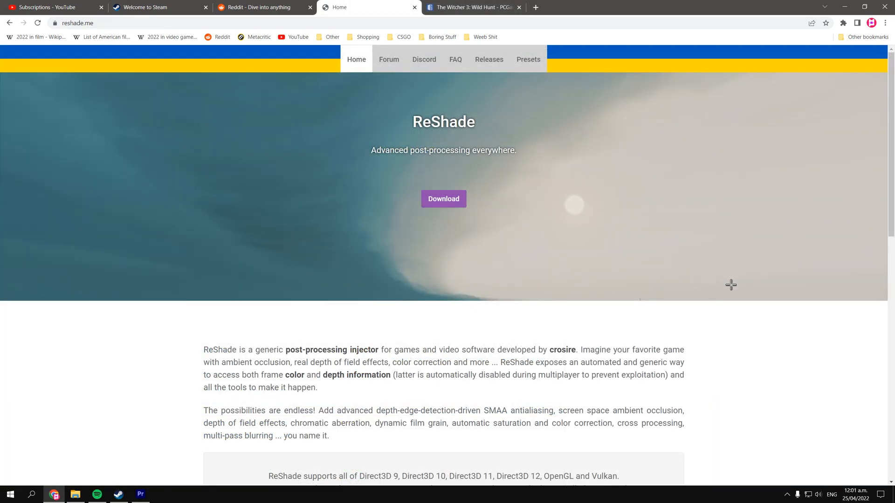
pyautogui.moveTo(737, 281)
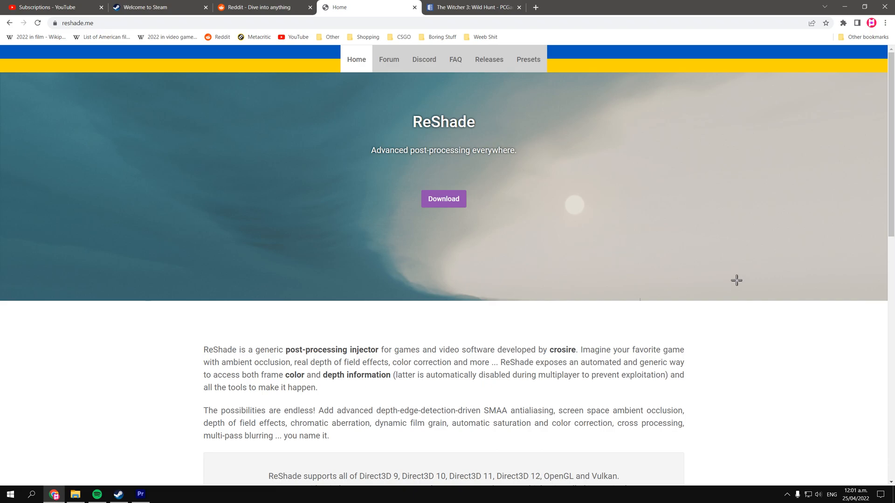
pyautogui.moveTo(571, 149)
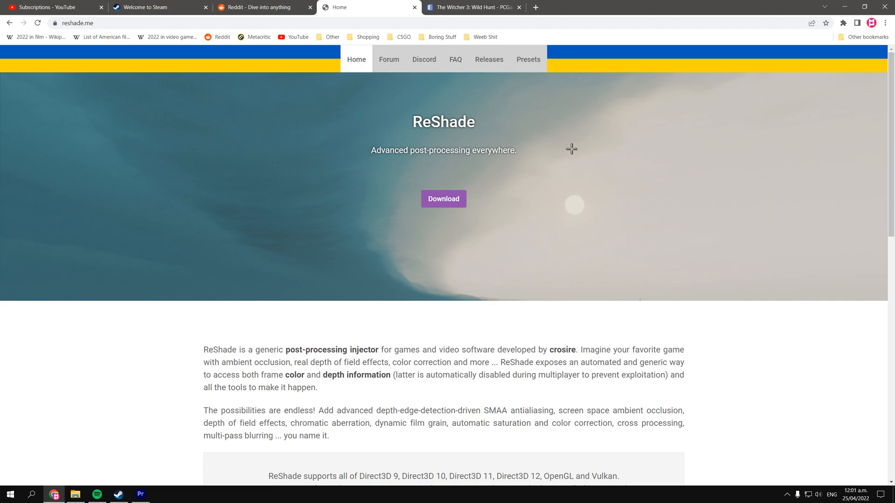
pyautogui.moveTo(444, 199)
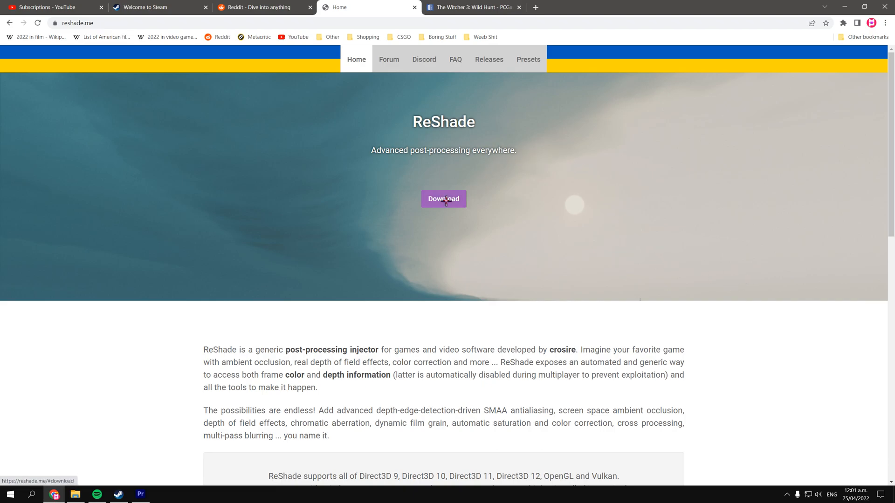
pyautogui.moveTo(238, 224)
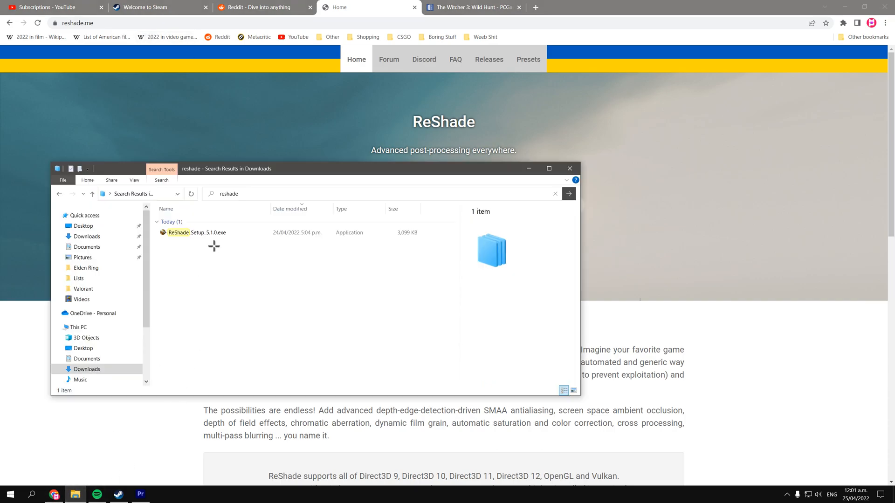
# - Launch ReShade_Setup_5.1.0.exe from the downloads folder
pyautogui.click(196, 232)
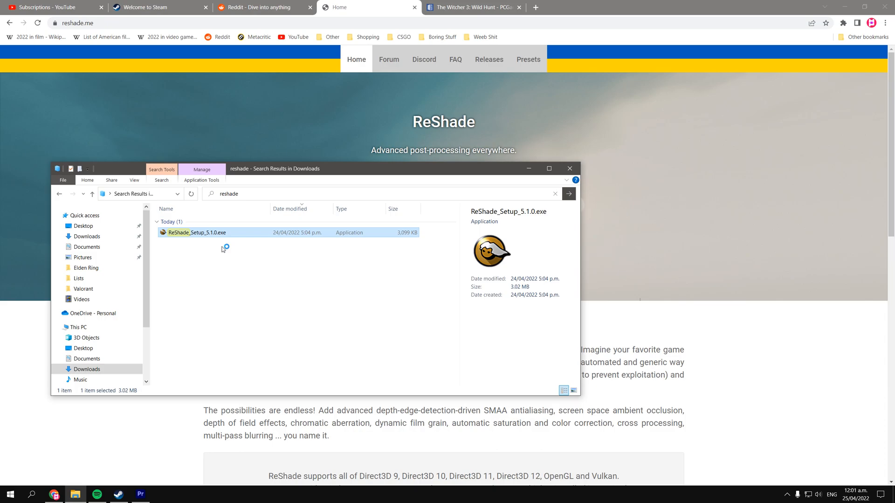
pyautogui.doubleClick(197, 232)
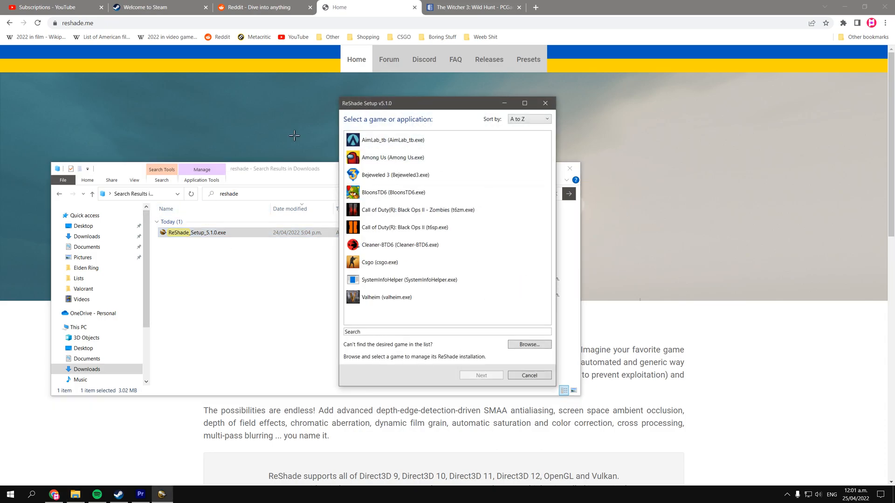
# - Select The Witcher 3 (witcher3.exe) as the target game and proceed with Next
pyautogui.scroll(-3)
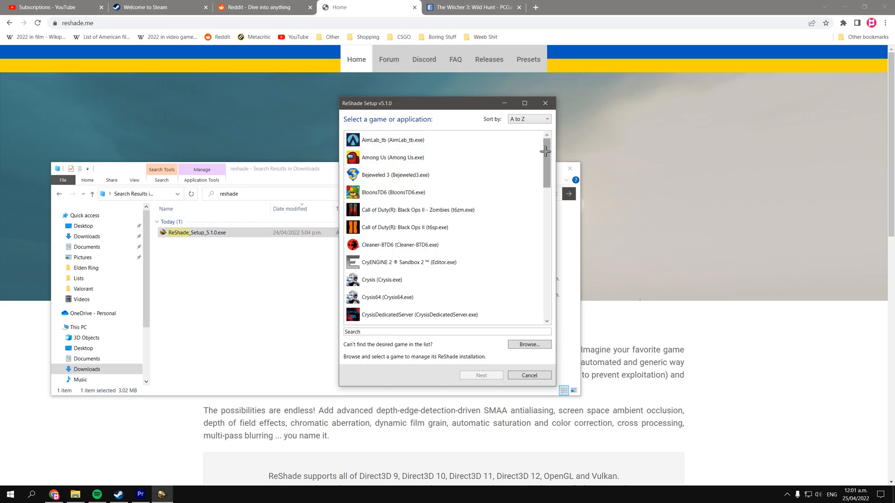
pyautogui.scroll(-3)
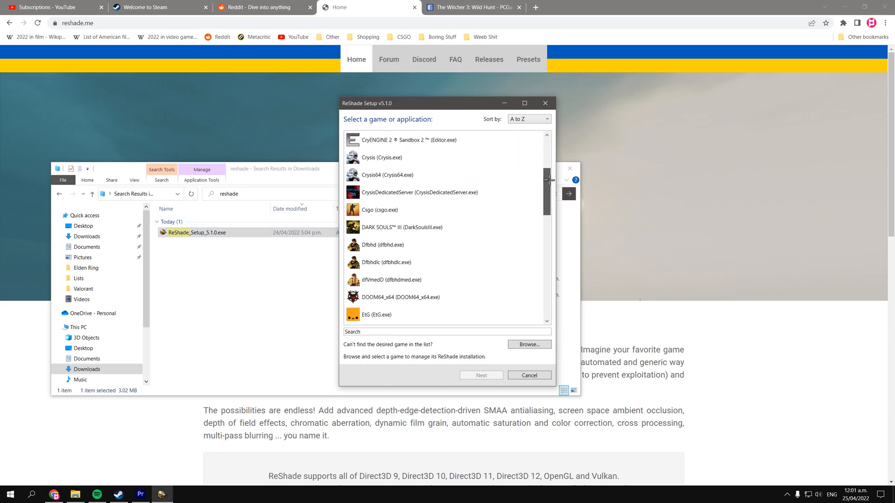
pyautogui.scroll(-3)
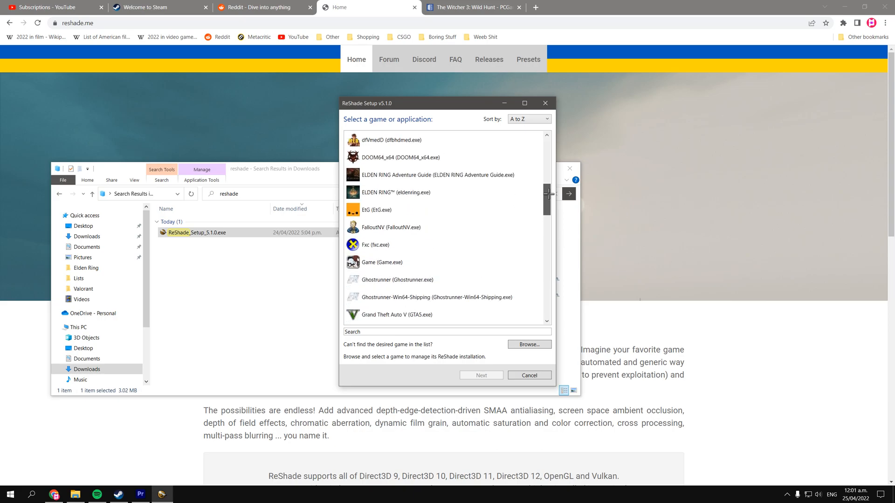
pyautogui.scroll(-3)
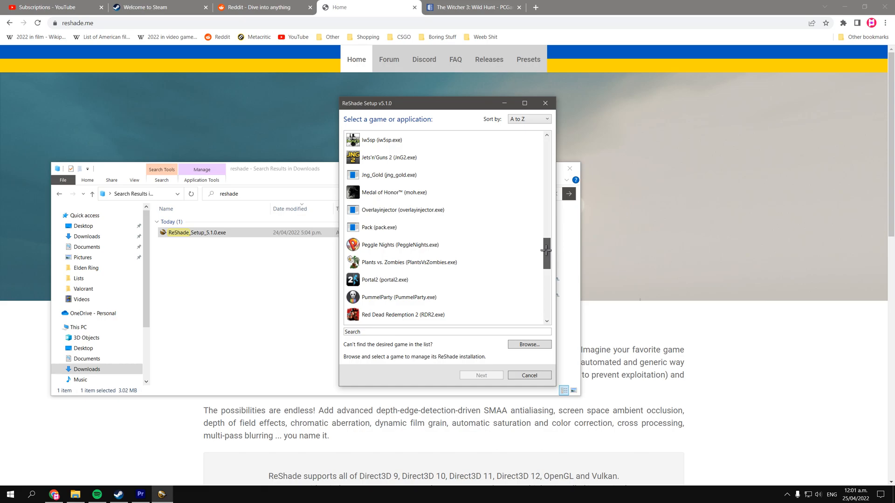
pyautogui.scroll(-3)
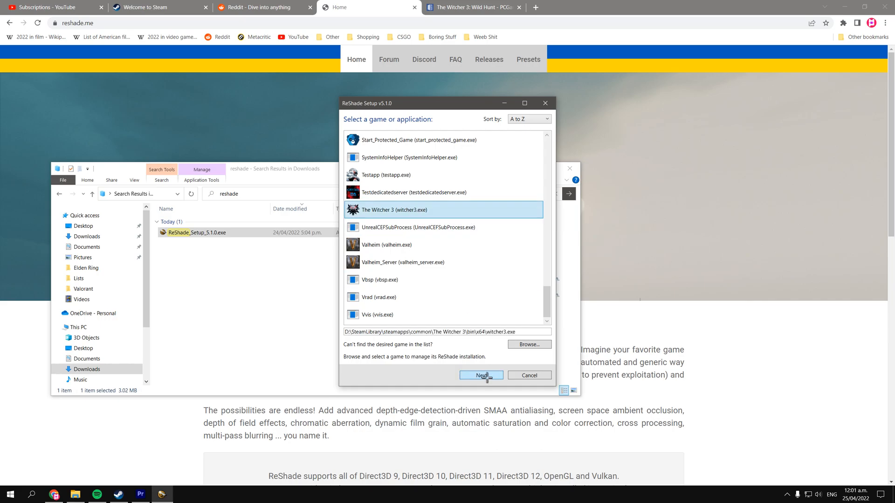
pyautogui.click(481, 375)
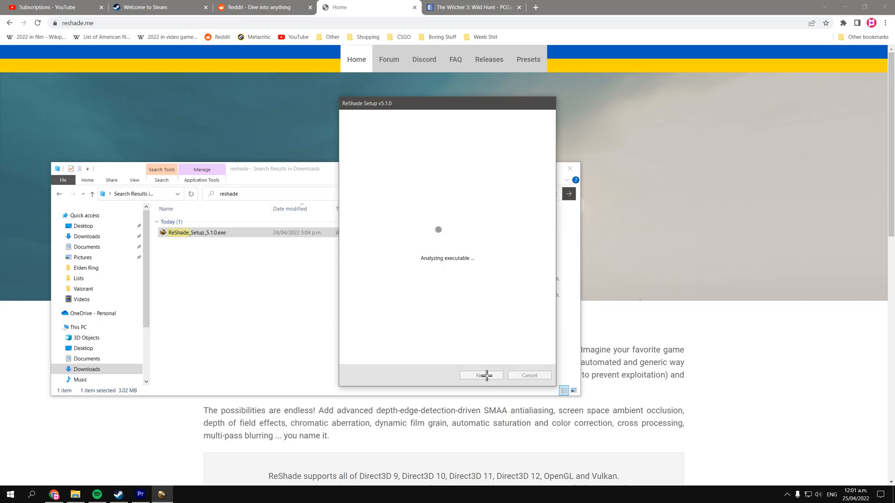
# - Check PCGamingWiki's API section for Direct3D 11, then return to the installer's rendering API question
pyautogui.click(481, 376)
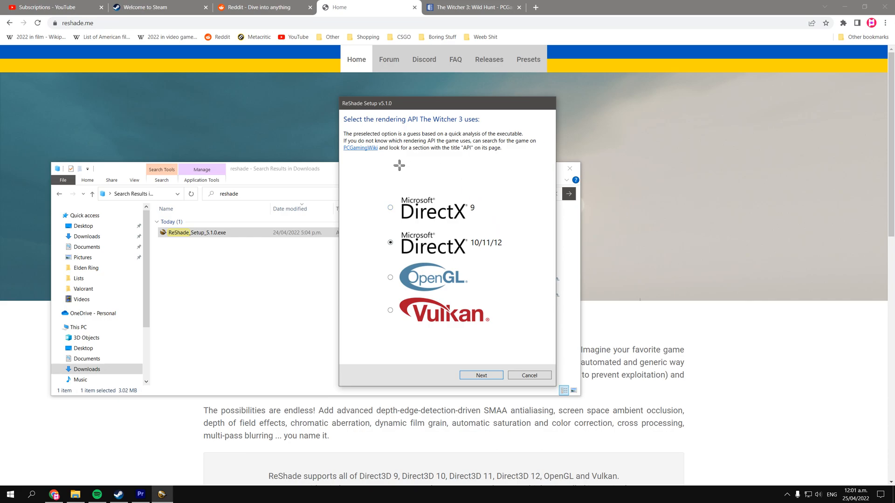
pyautogui.moveTo(517, 227)
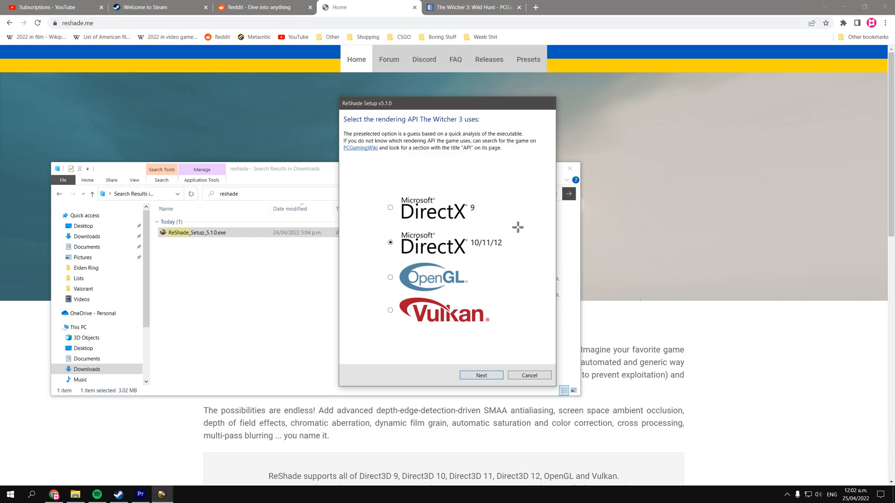
pyautogui.moveTo(518, 242)
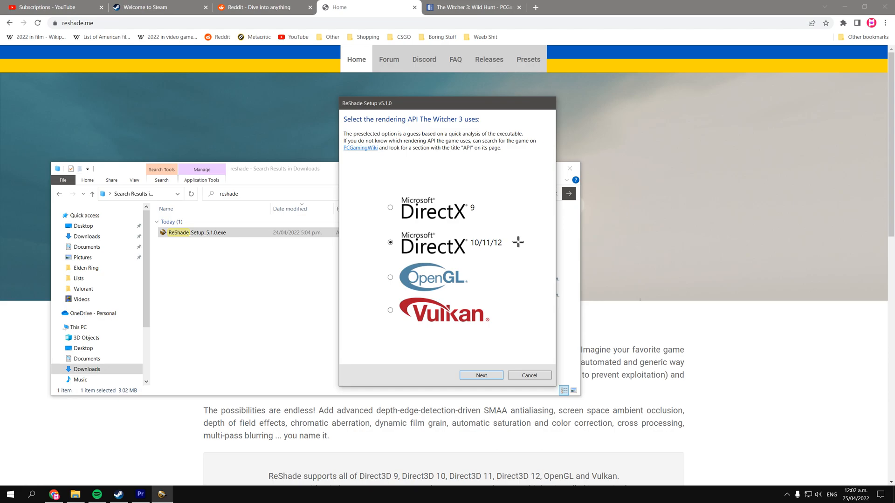
pyautogui.moveTo(450, 205)
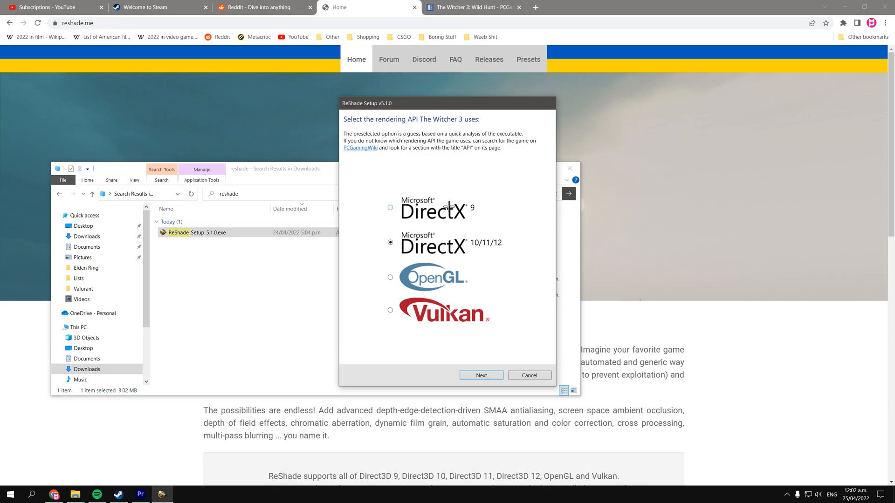
pyautogui.moveTo(439, 303)
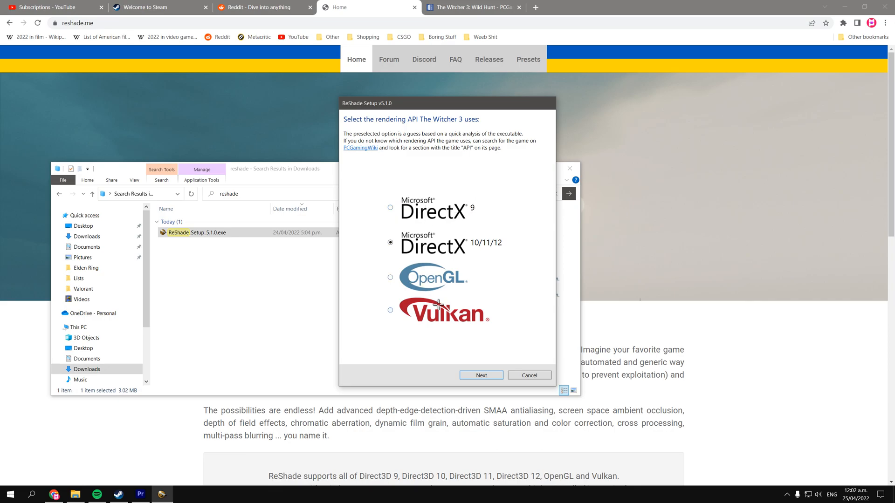
pyautogui.moveTo(456, 238)
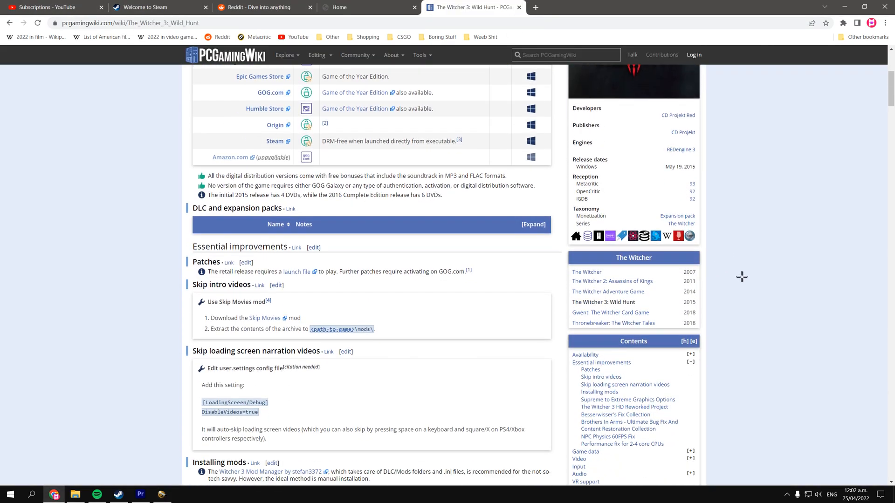
pyautogui.scroll(-3)
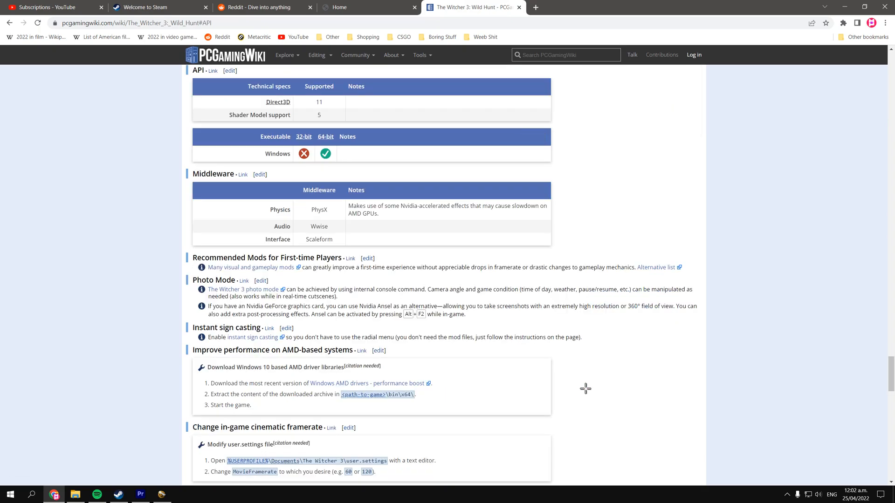
pyautogui.click(162, 494)
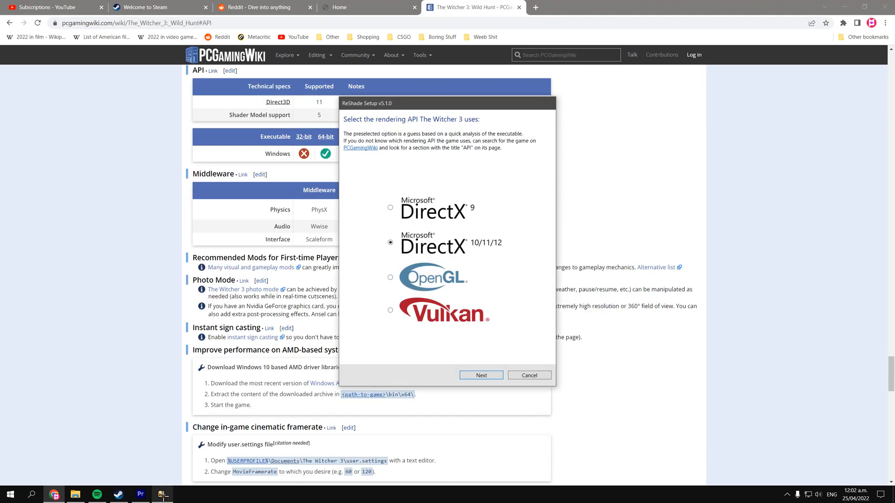
pyautogui.moveTo(427, 304)
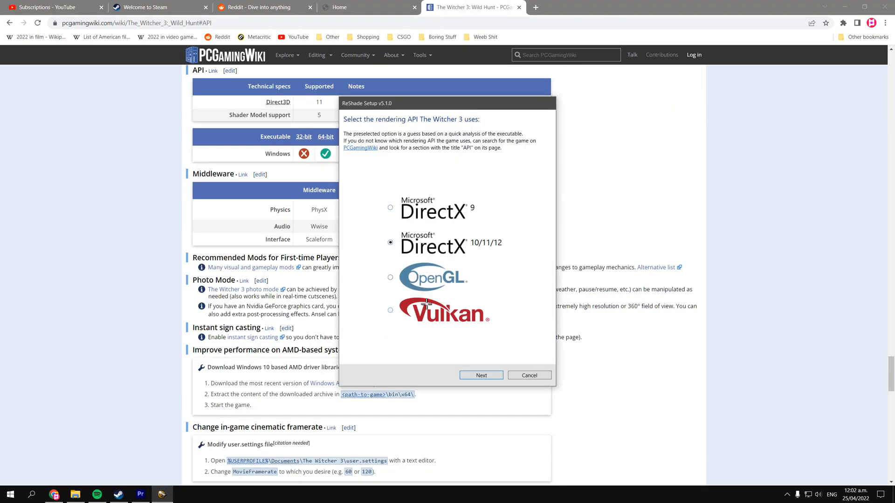
# - Keep DirectX 10/11/12 as the API and continue without a preset file
pyautogui.click(481, 375)
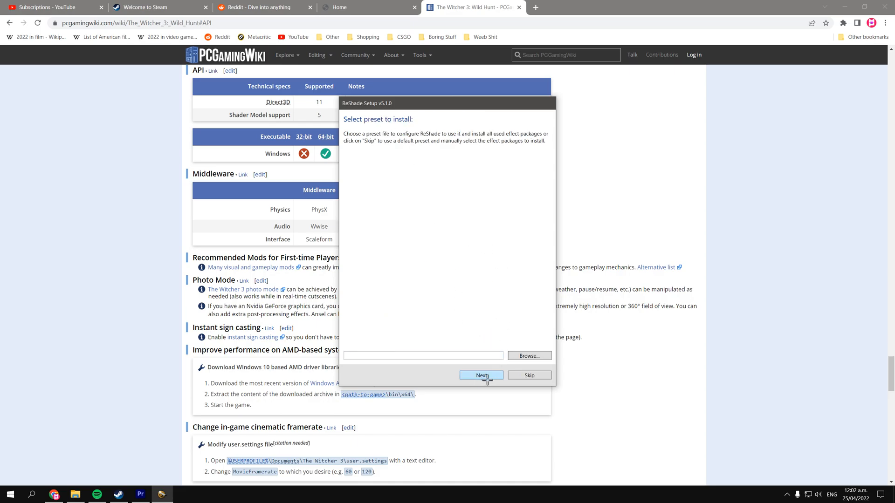
pyautogui.click(481, 375)
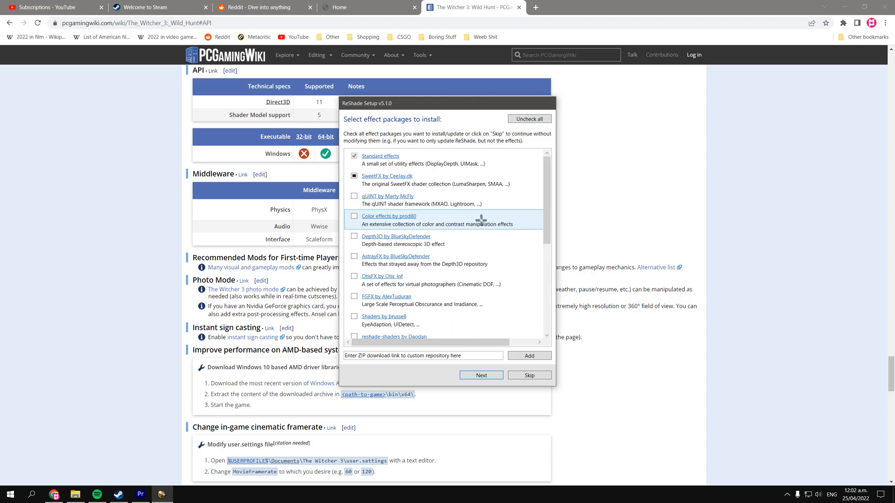
# - Add the fubax-shaders package (containing Chromakey) to the effect packages and confirm
pyautogui.scroll(-3)
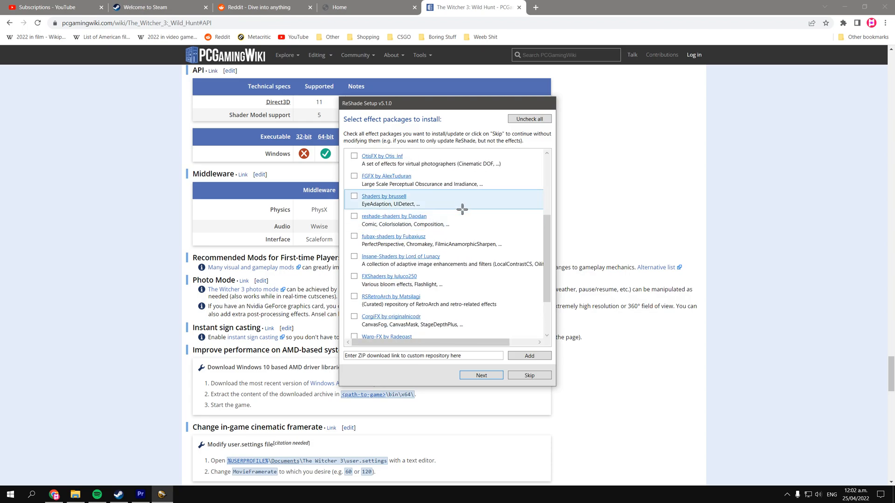
pyautogui.moveTo(411, 260)
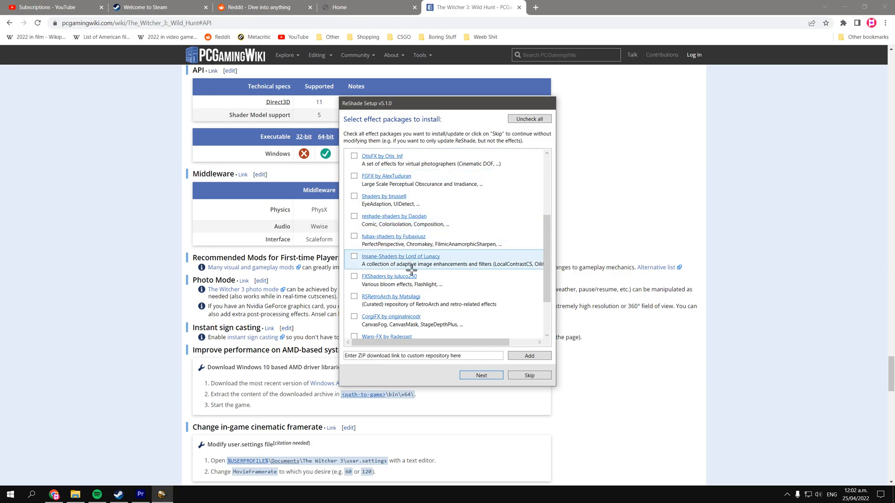
pyautogui.scroll(-3)
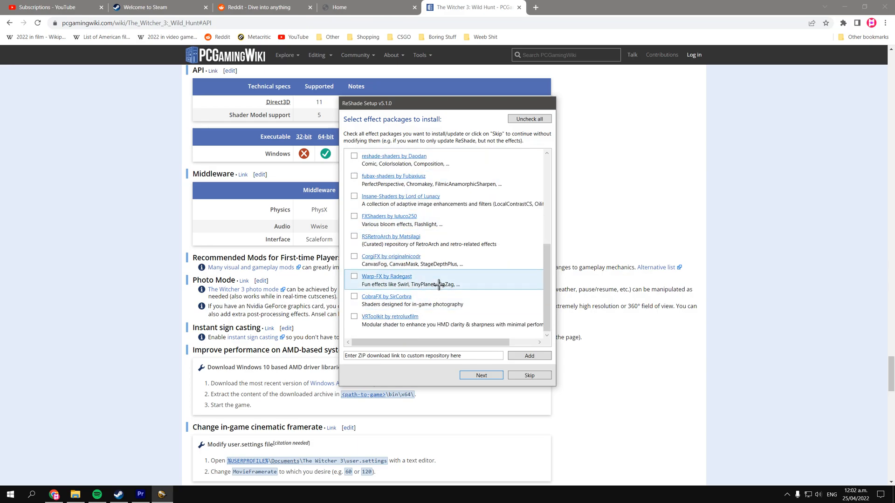
pyautogui.scroll(3)
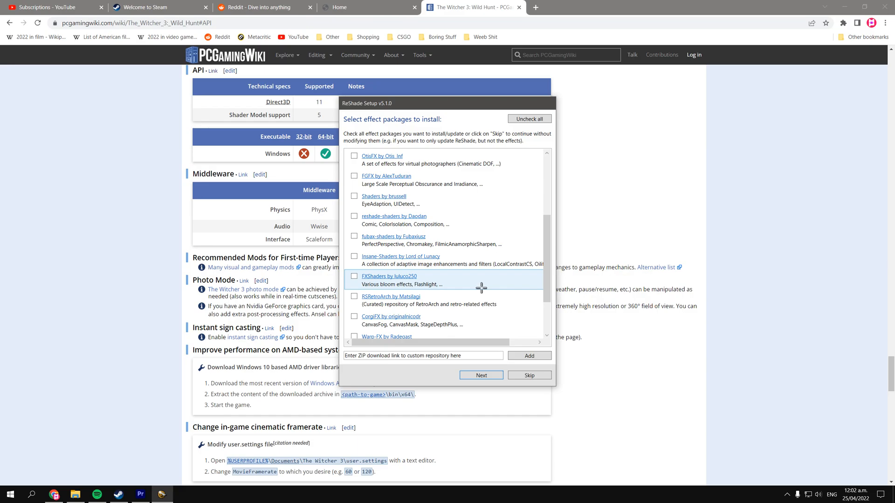
pyautogui.scroll(3)
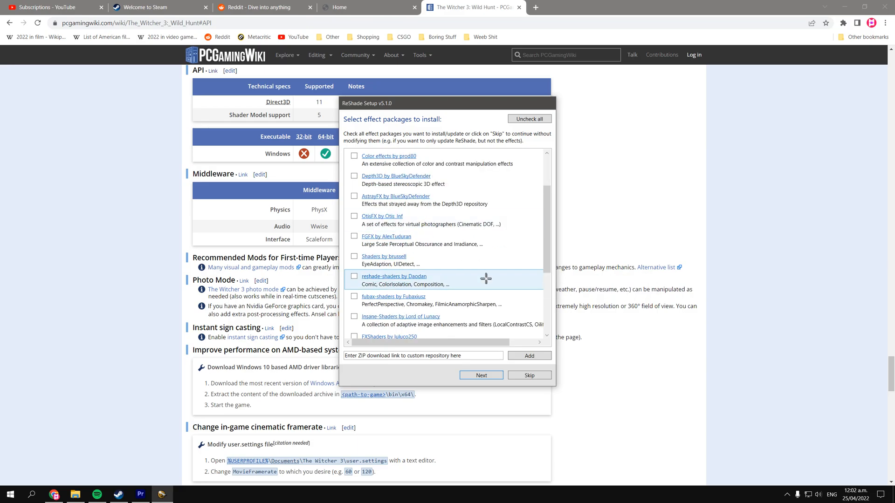
pyautogui.moveTo(394, 296)
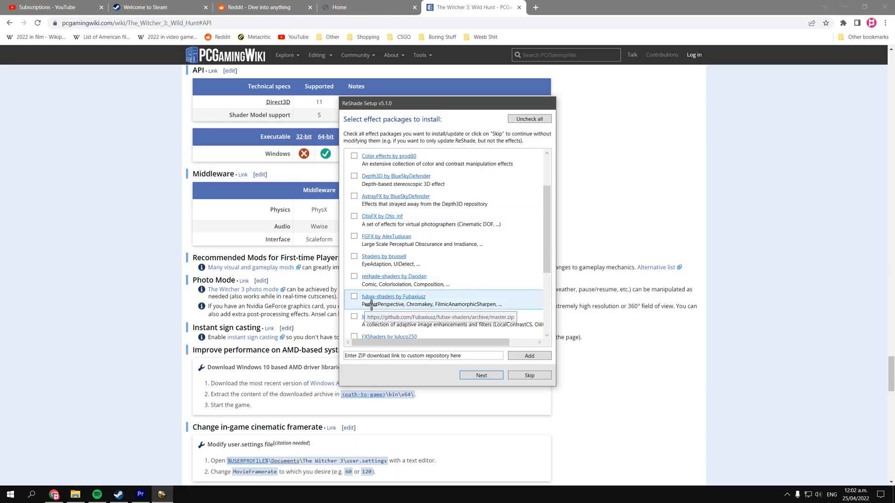
pyautogui.moveTo(393, 292)
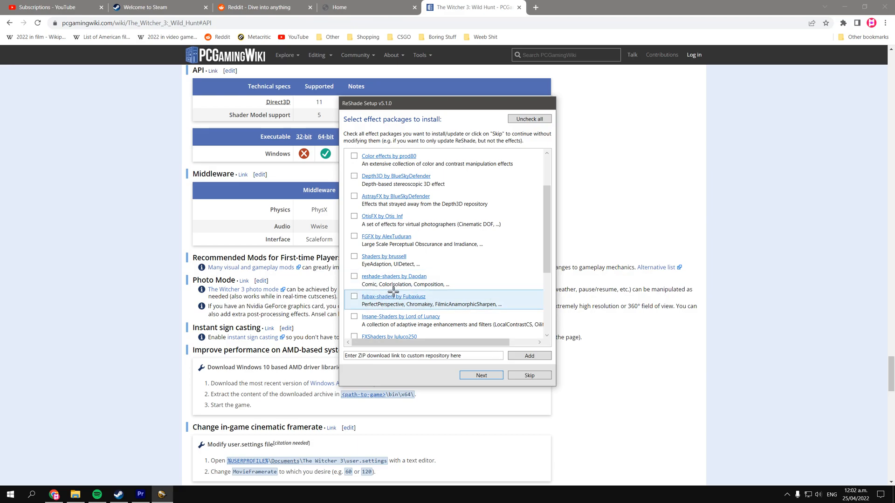
pyautogui.moveTo(455, 294)
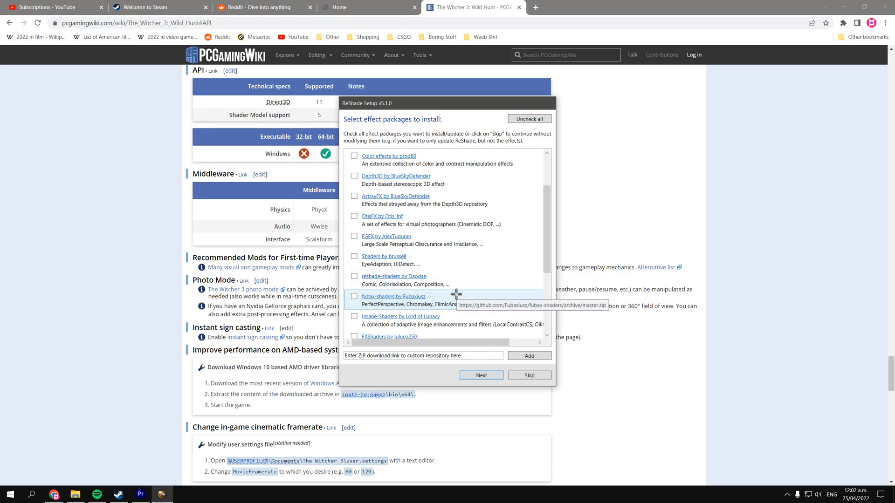
pyautogui.click(355, 296)
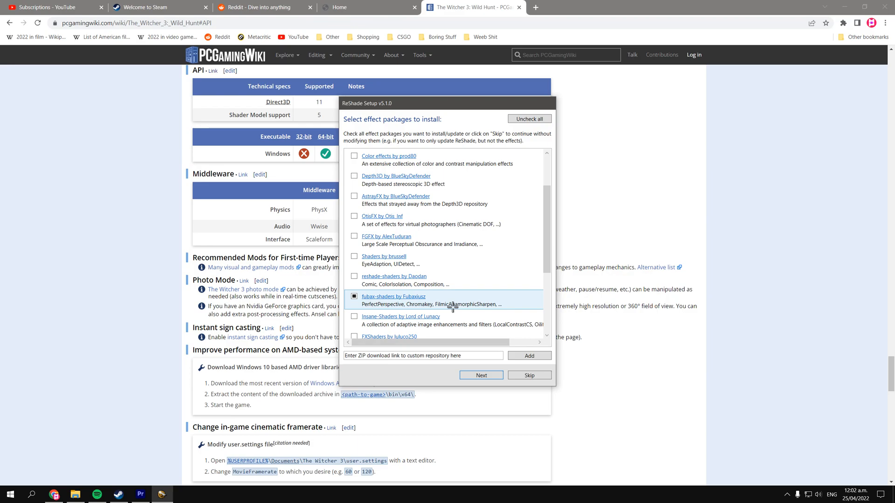
pyautogui.moveTo(494, 295)
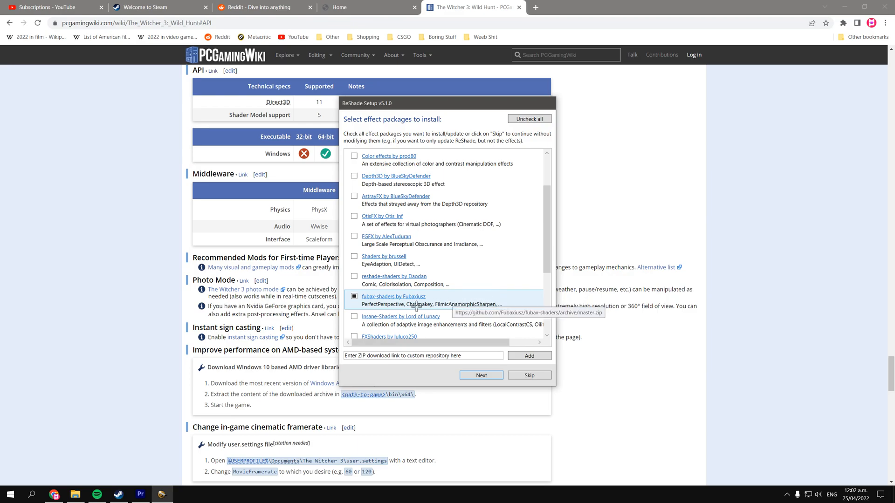
pyautogui.moveTo(403, 296)
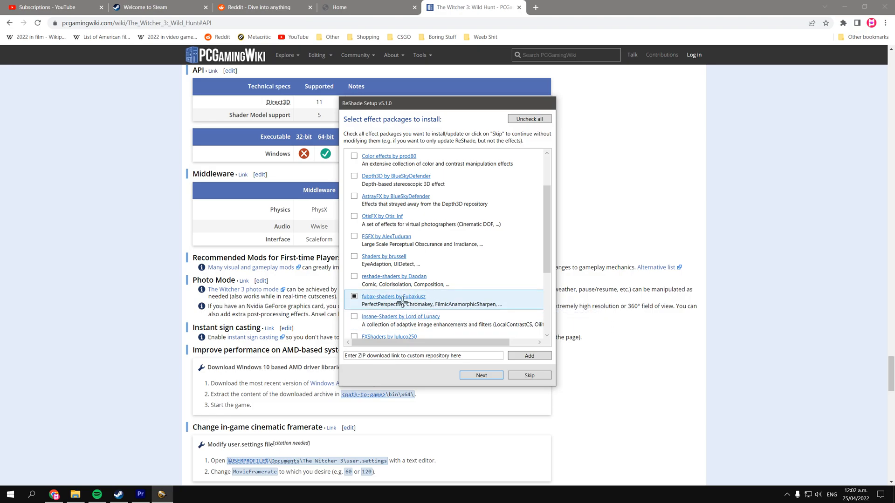
pyautogui.scroll(3)
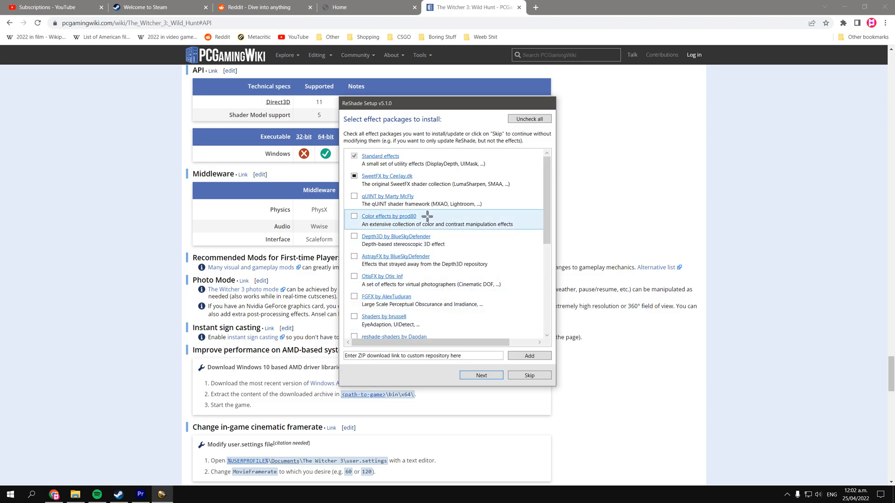
pyautogui.moveTo(376, 312)
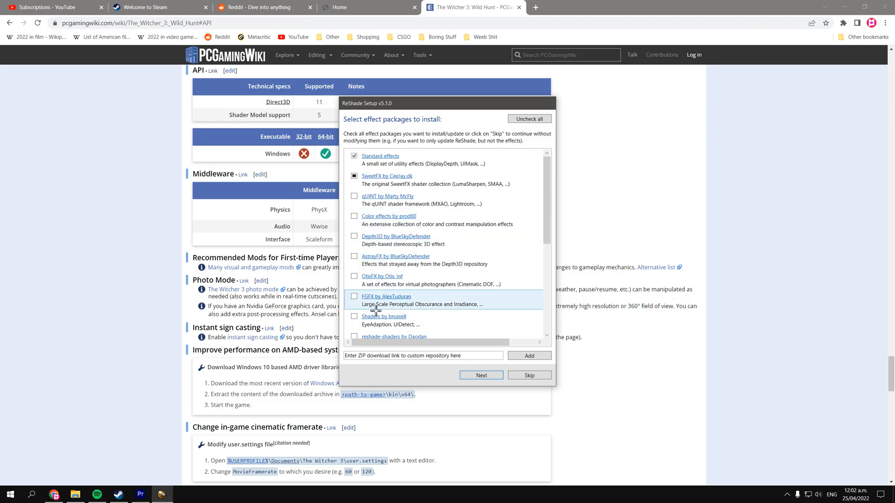
pyautogui.moveTo(448, 260)
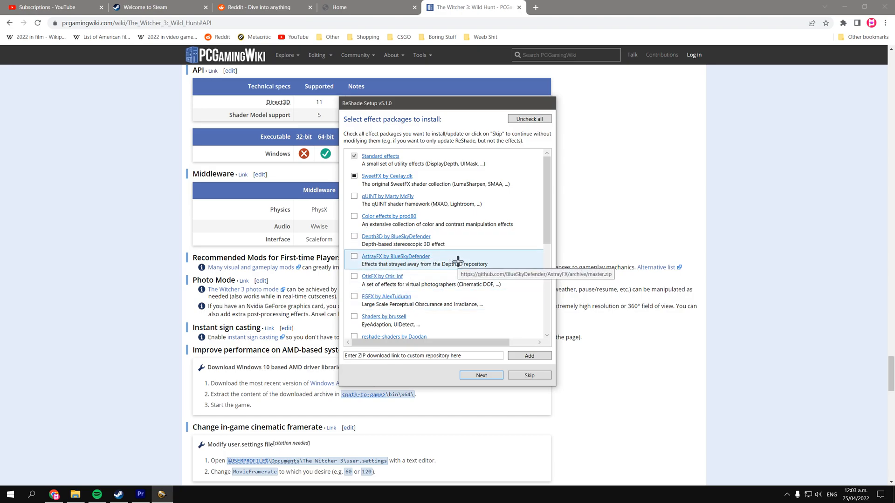
pyautogui.click(481, 376)
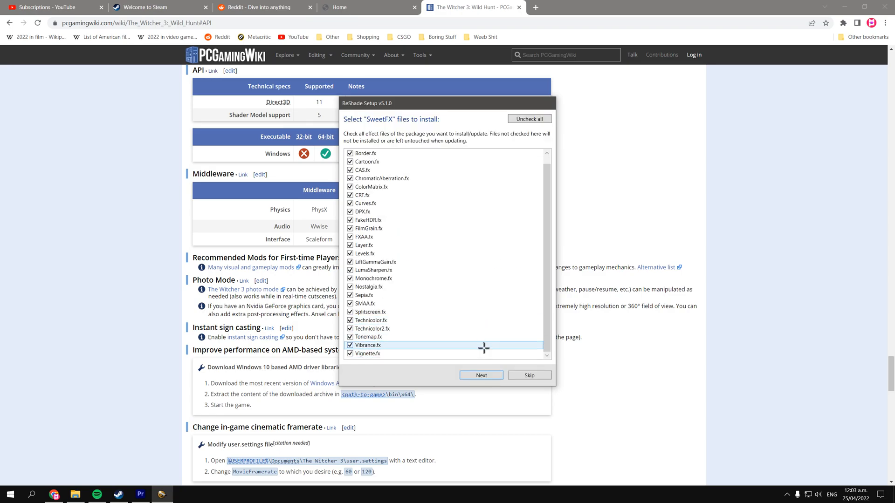
# - Accept all SweetFX and fubax-shaders effect files, finish installing, and close the installer
pyautogui.click(481, 375)
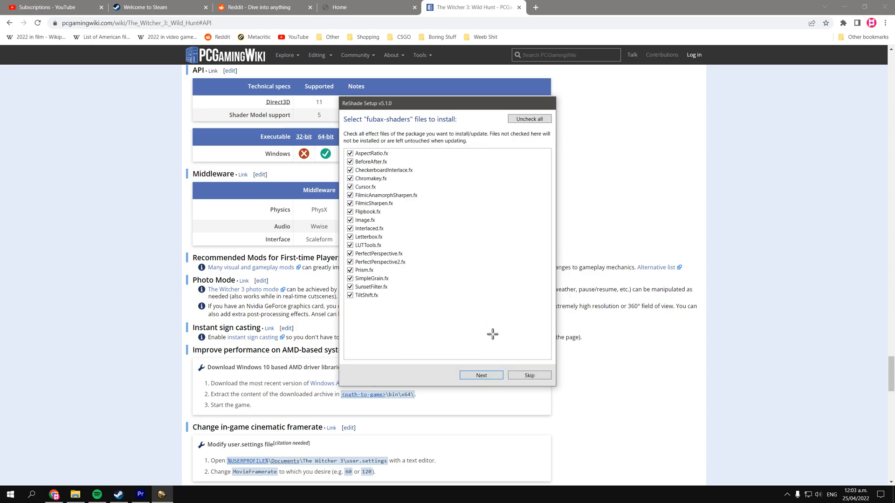
pyautogui.moveTo(481, 376)
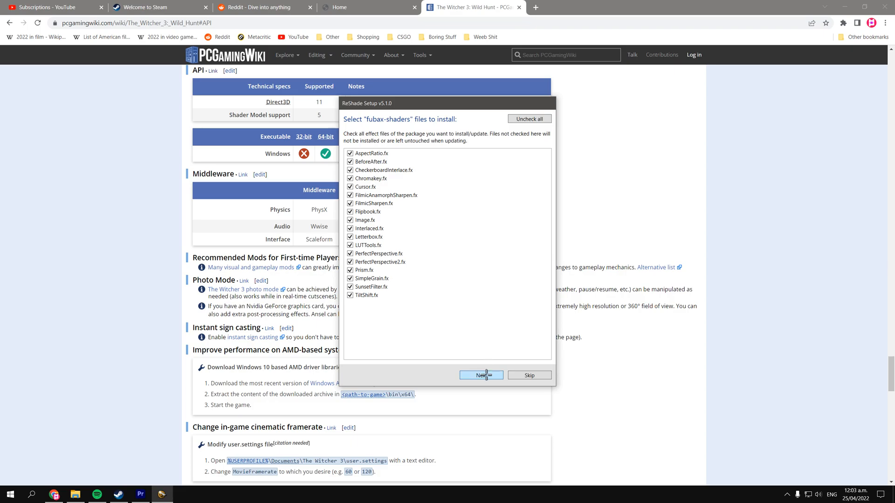
pyautogui.click(481, 375)
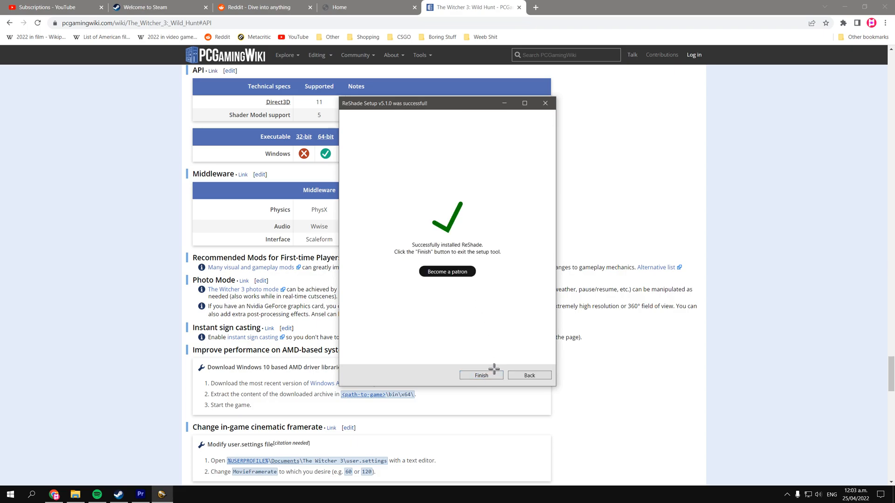
pyautogui.click(481, 375)
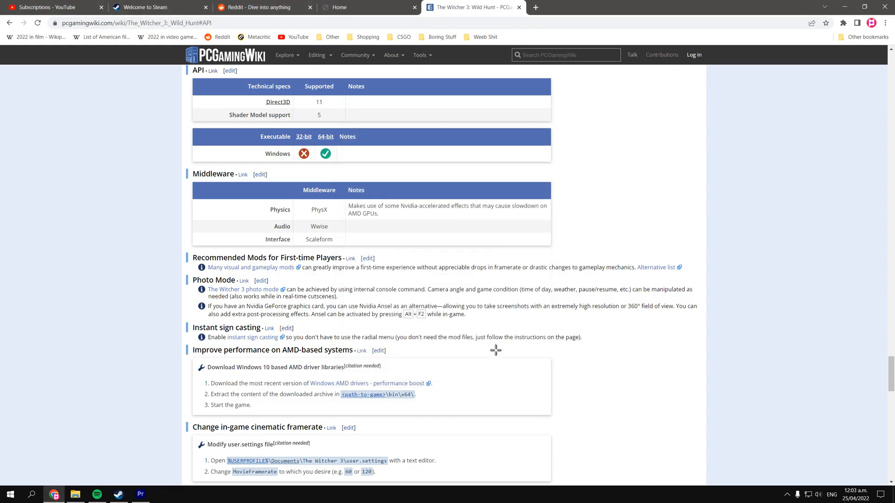
pyautogui.moveTo(253, 337)
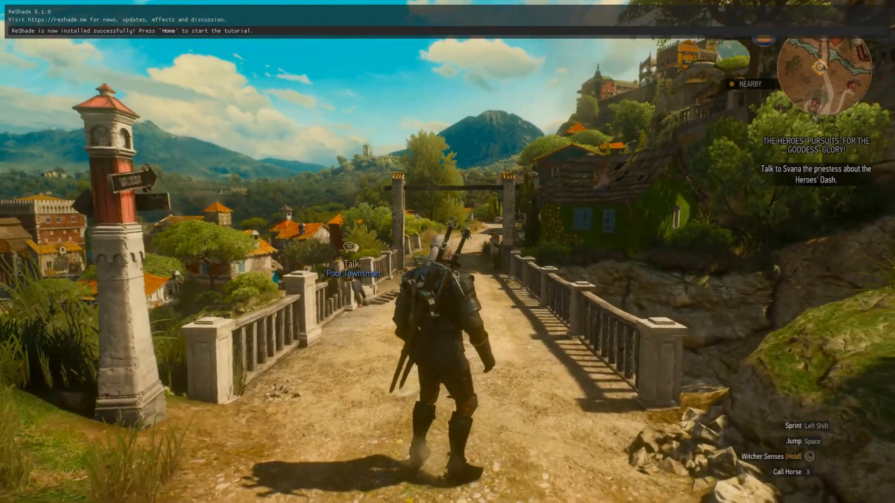
# - Walk Geralt along the bridge, then bring up the ReShade overlay's welcome tutorial with Home
pyautogui.press('w')
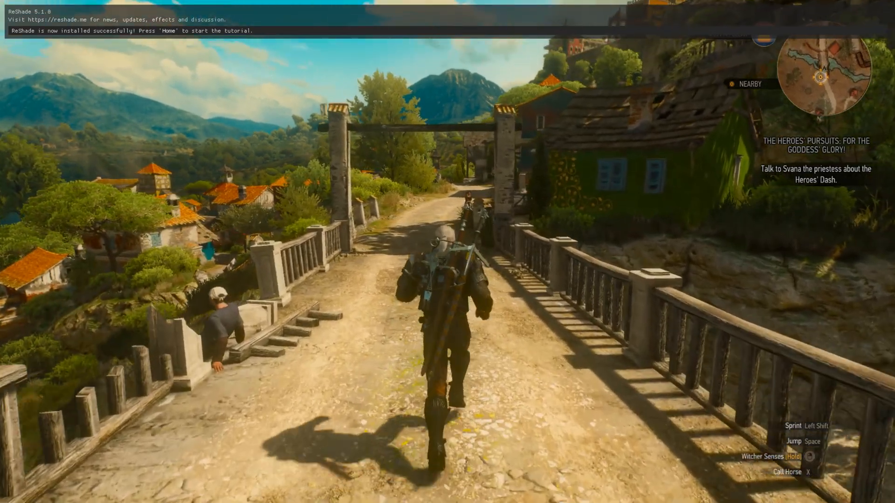
pyautogui.press('w')
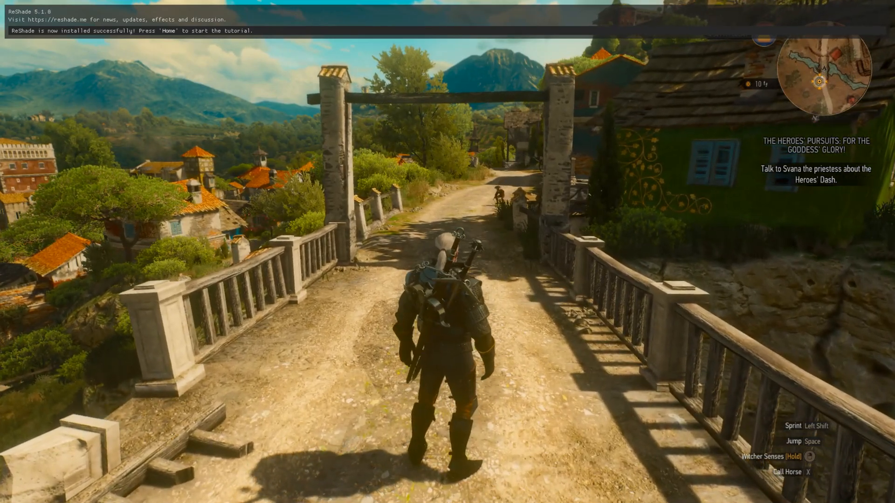
pyautogui.press('Home')
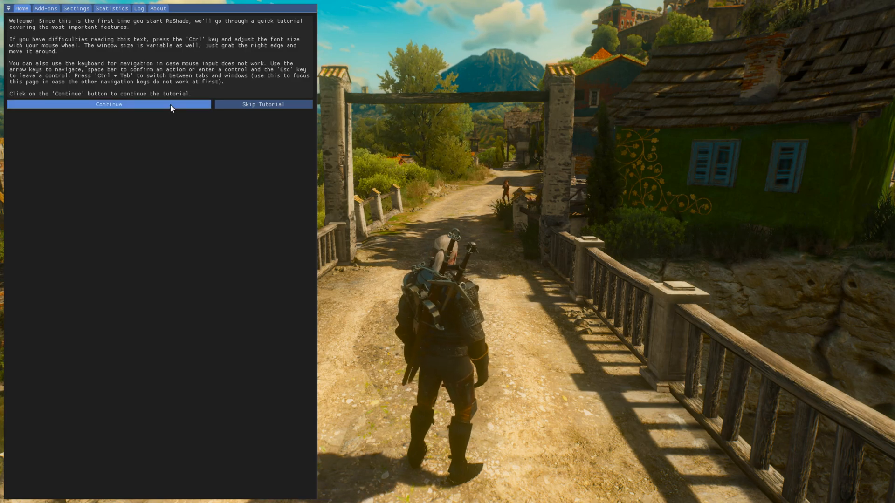
# - Continue the tutorial to the effects list and toggle Monochrome on and off
pyautogui.click(109, 104)
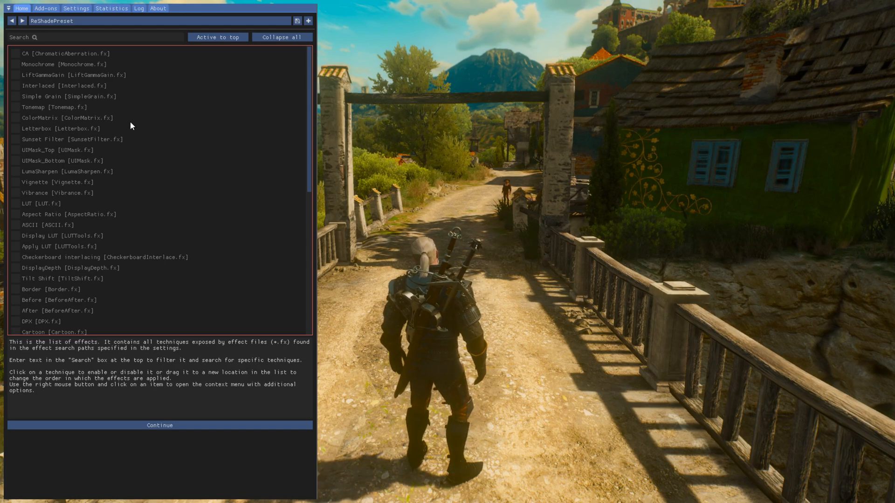
pyautogui.click(16, 64)
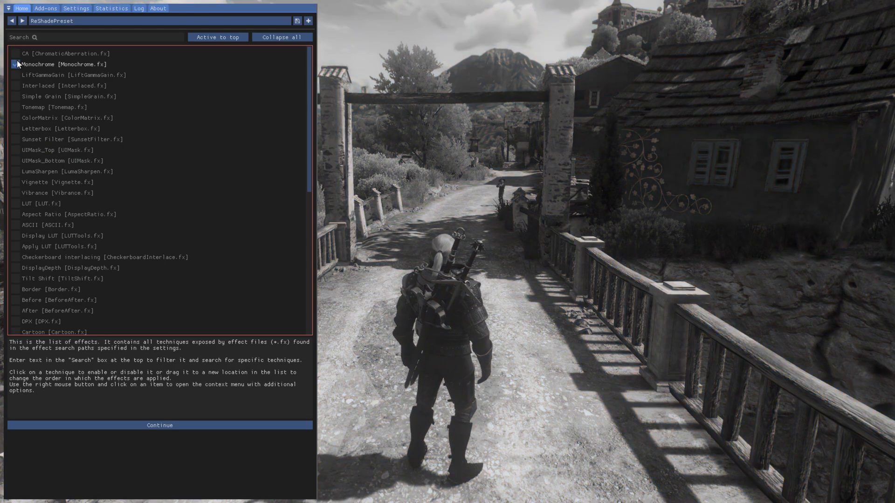
pyautogui.click(14, 64)
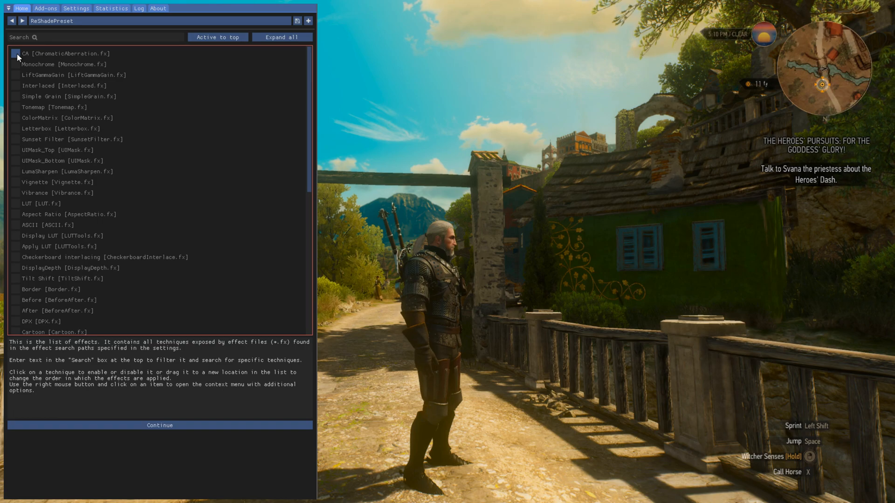
pyautogui.click(16, 64)
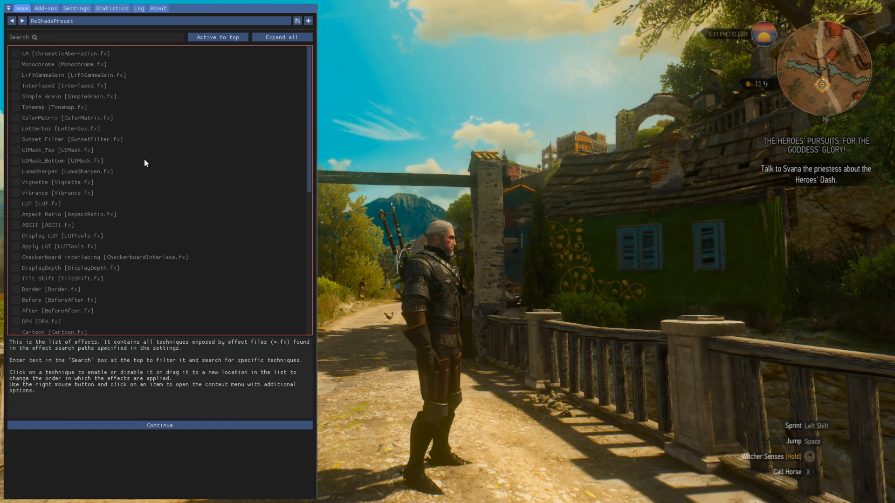
# - Advance to the variables page and finish the tutorial with no effects enabled
pyautogui.click(159, 425)
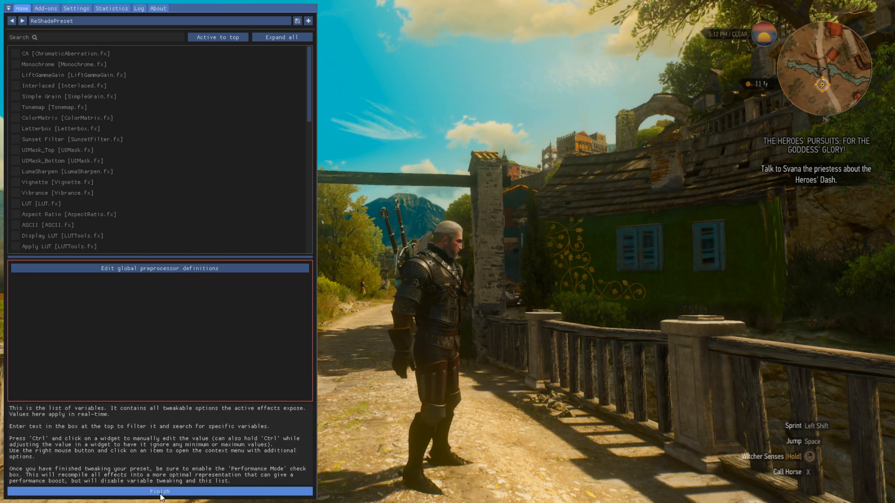
pyautogui.click(159, 491)
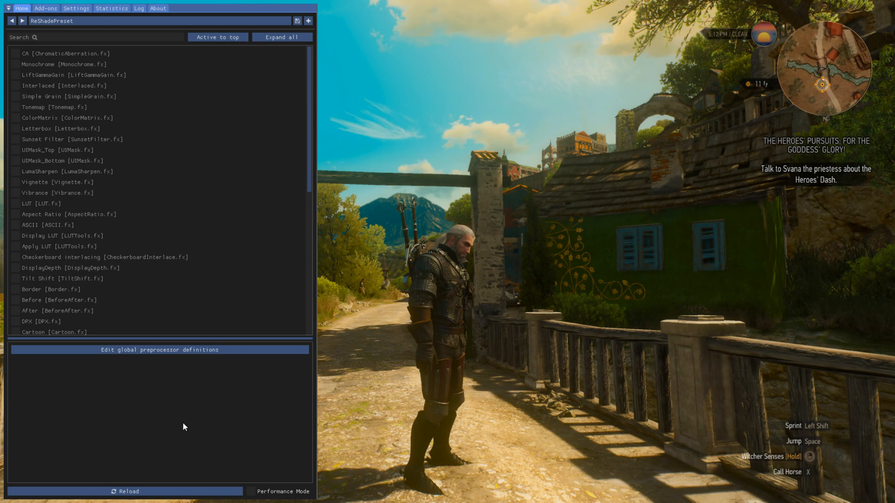
pyautogui.scroll(-3)
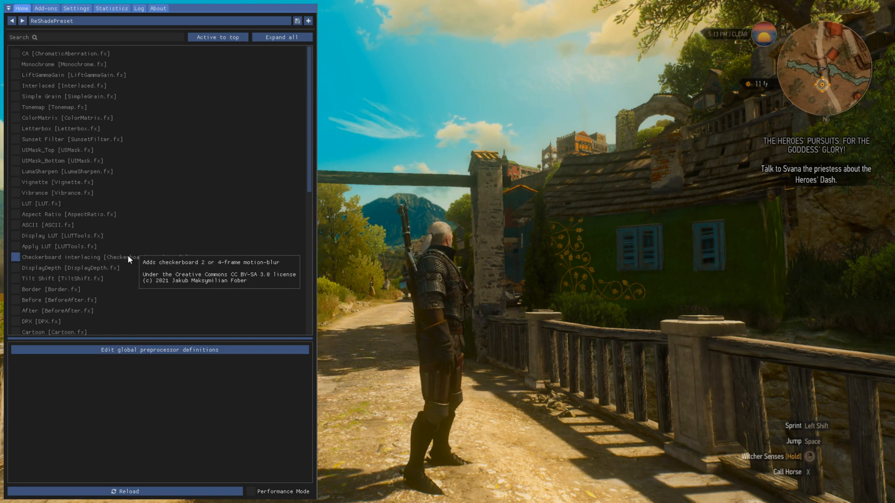
pyautogui.moveTo(214, 262)
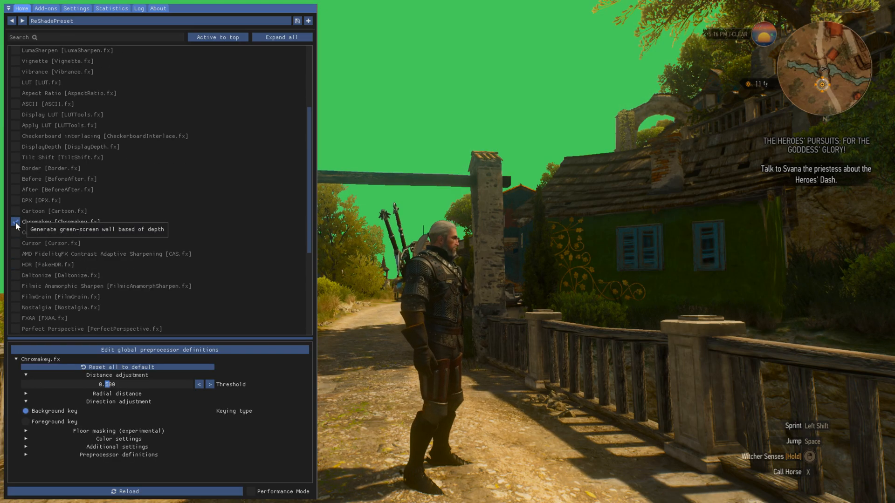
# - Enable Chromakey [Chromakey.fx] so distant scenery becomes a green screen, then toggle the overlay
pyautogui.click(15, 222)
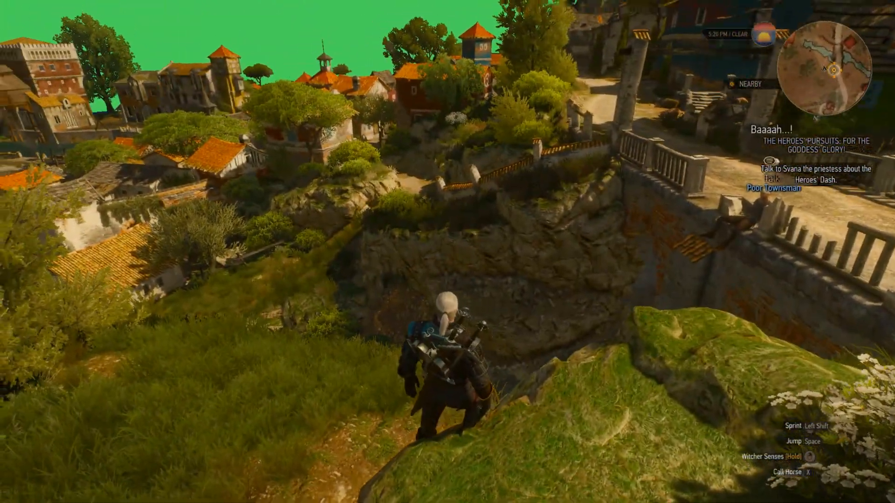
pyautogui.moveTo(448, 251)
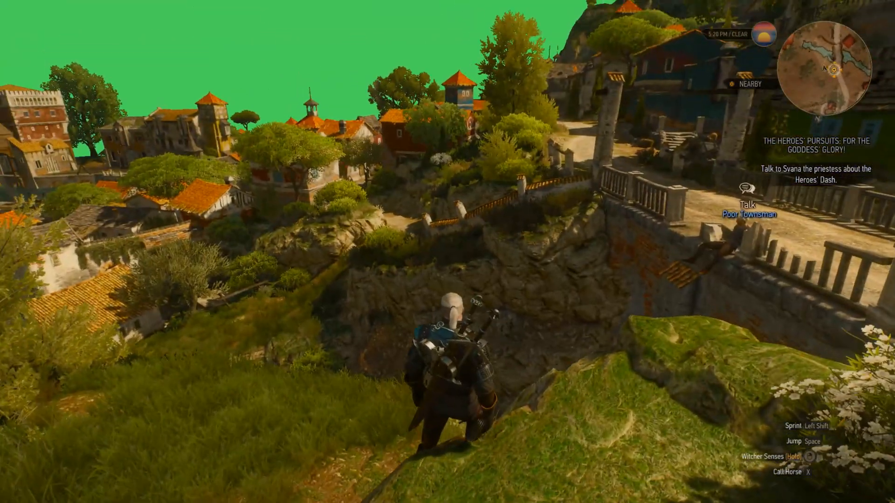
pyautogui.press('Home')
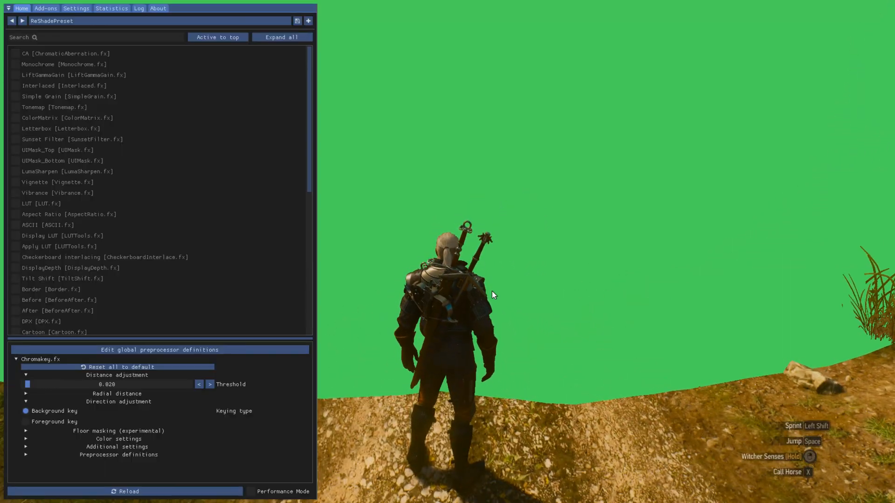
# - Expand Radial distance and enable horizontally and vertically radial depth with FOV 139
pyautogui.click(25, 422)
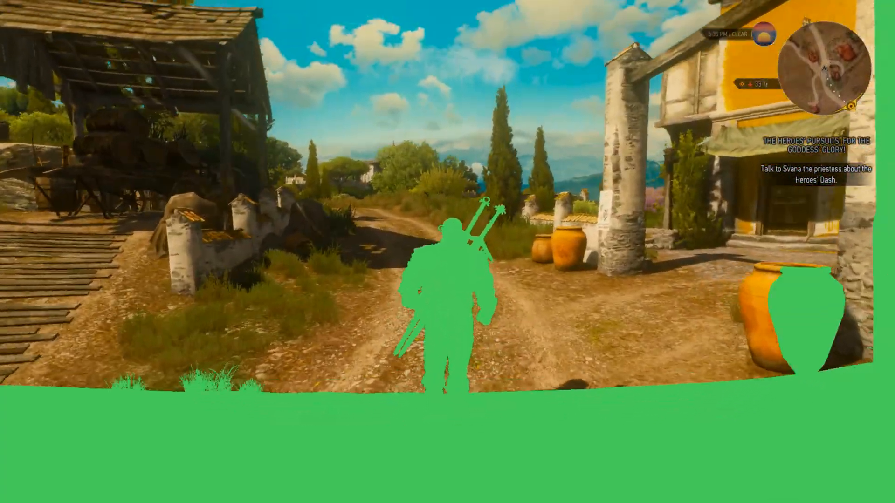
pyautogui.press('w')
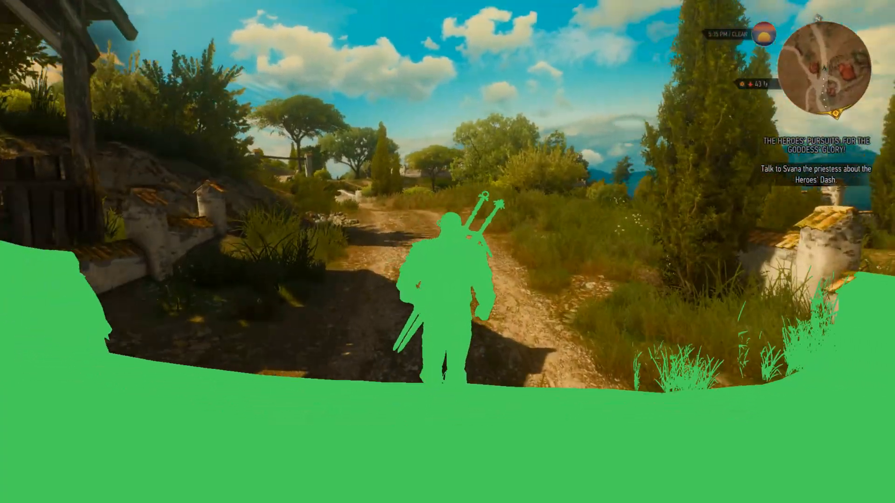
pyautogui.press('w')
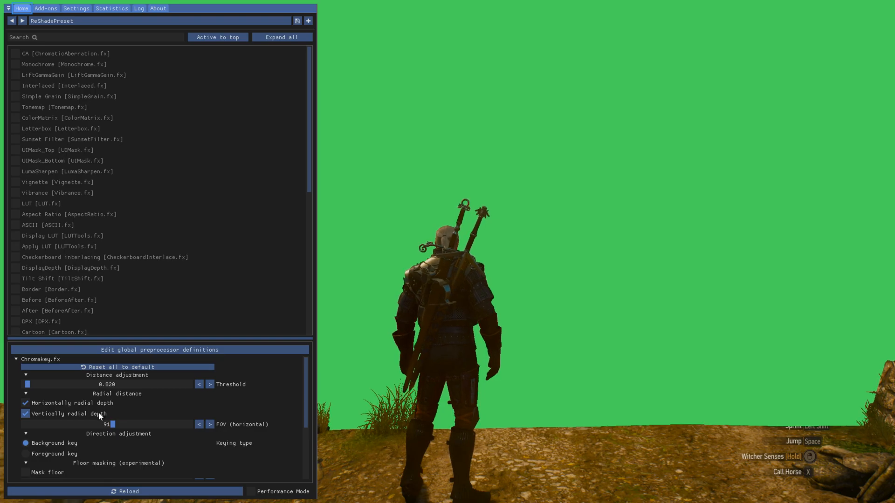
pyautogui.moveTo(111, 424)
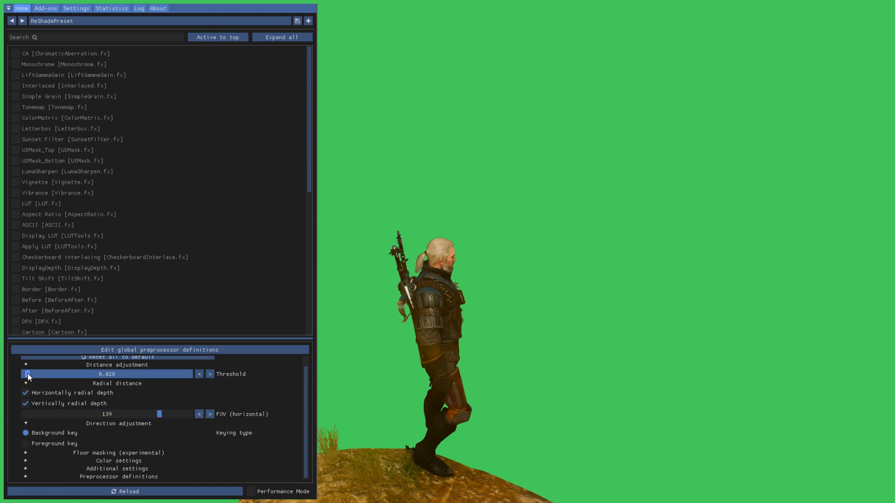
# - Expand Floor masking, try Mask floor at precision 64, then switch floor masking off again
pyautogui.click(26, 453)
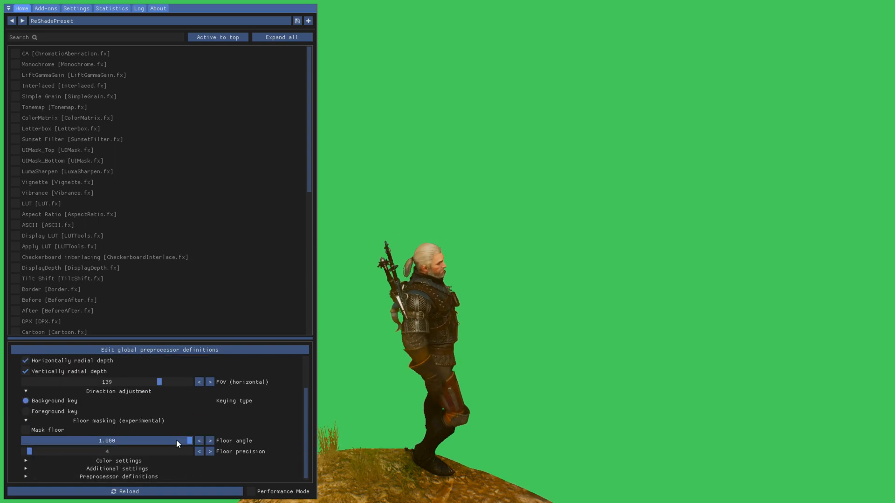
pyautogui.click(26, 429)
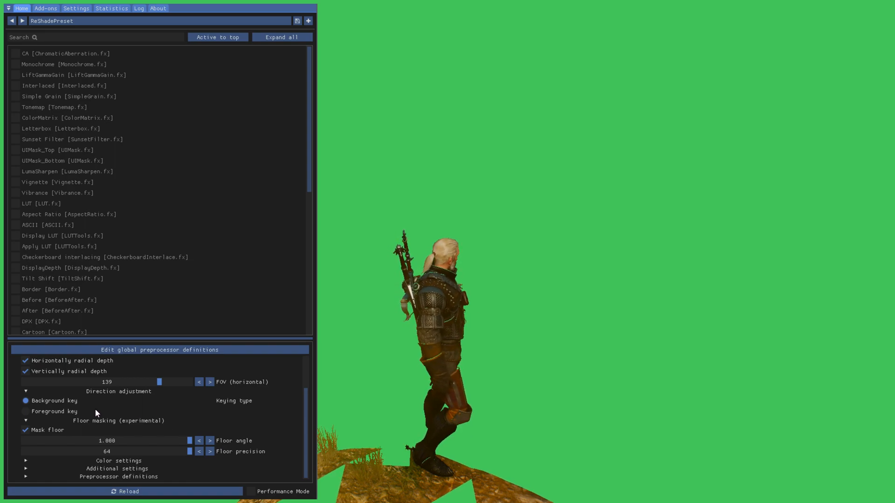
pyautogui.click(25, 430)
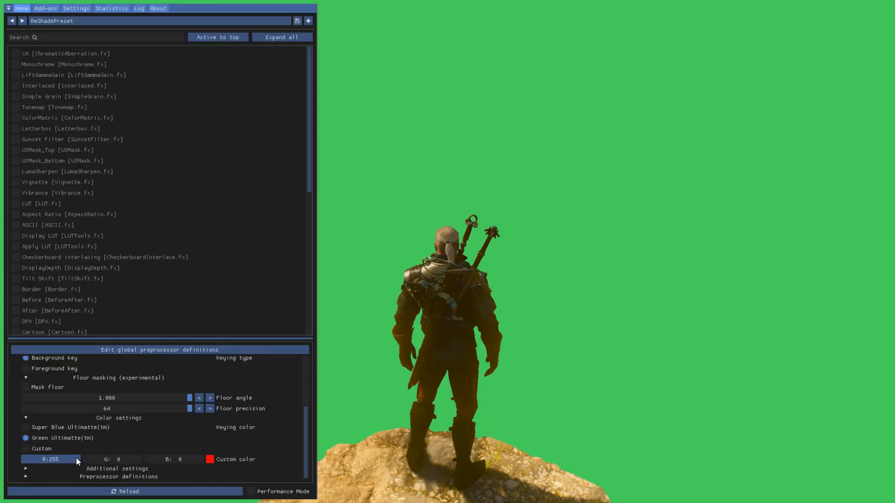
# - Open the custom key colour picker, then toggle the overlay to view the scene before disabling Chromakey
pyautogui.click(209, 459)
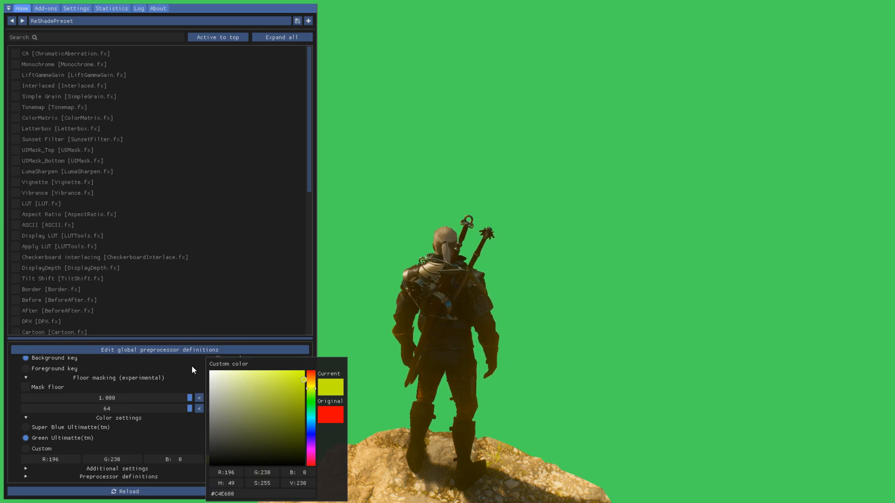
pyautogui.moveTo(335, 391)
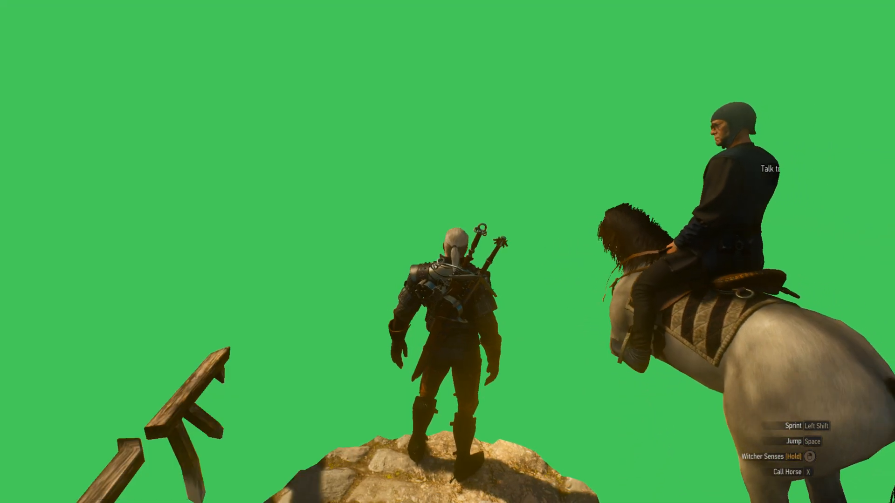
pyautogui.press('Home')
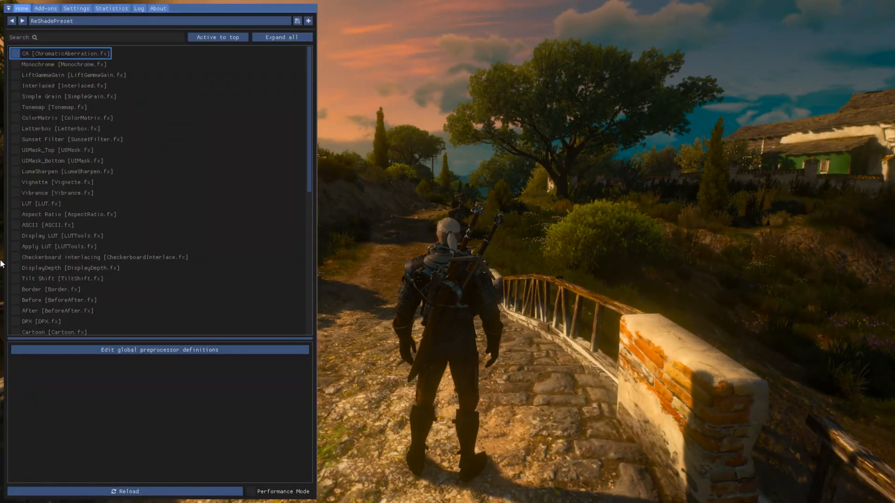
# - Enable the AdvancedCRT effect and switch on its Curvature option for a bent-screen look
pyautogui.scroll(-3)
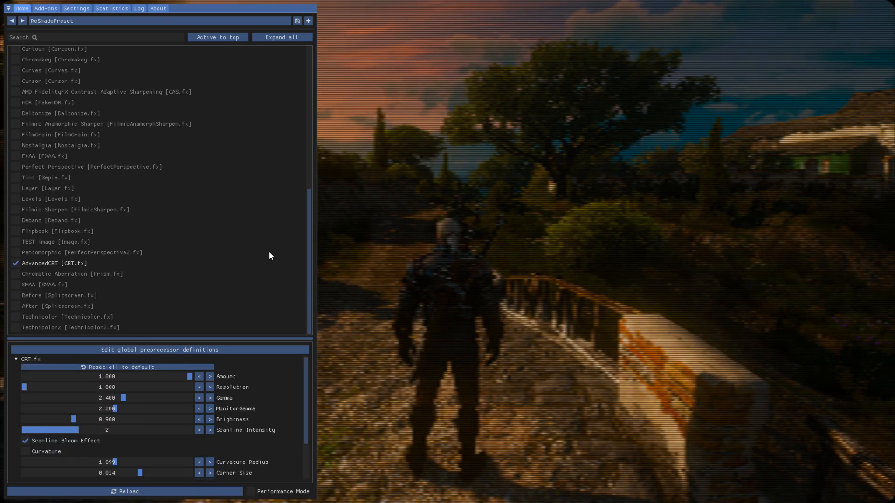
pyautogui.moveTo(170, 412)
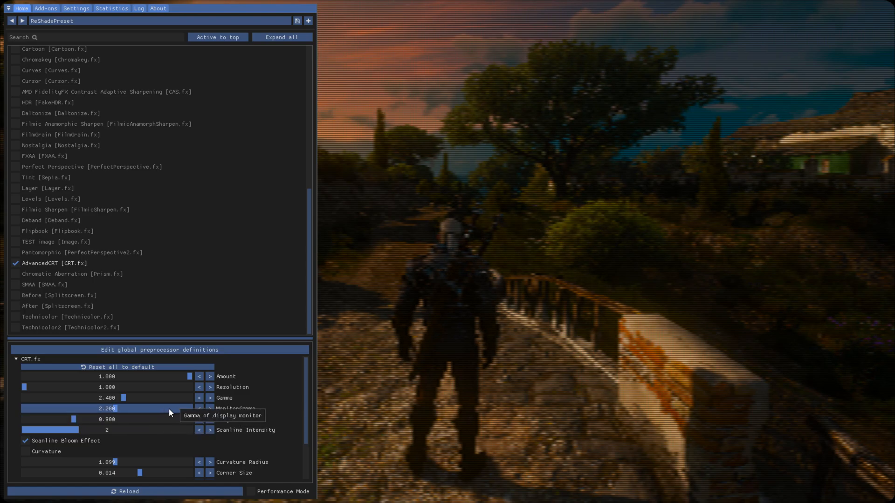
pyautogui.scroll(-3)
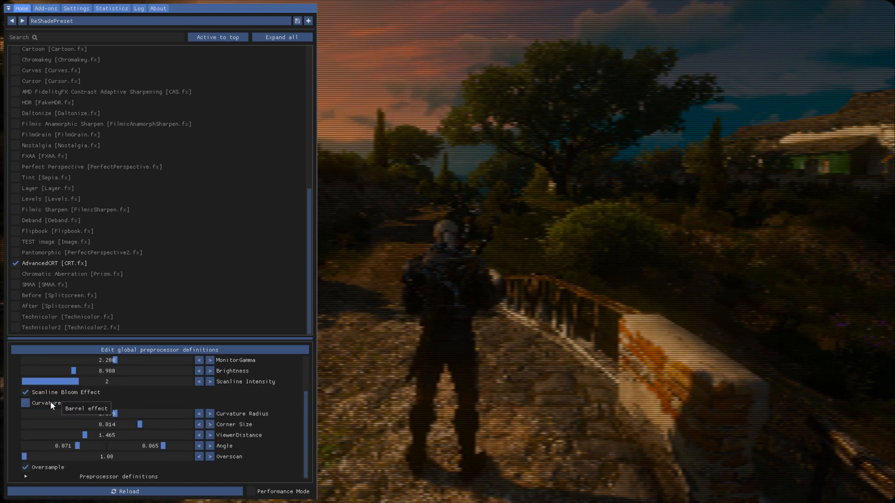
pyautogui.click(25, 403)
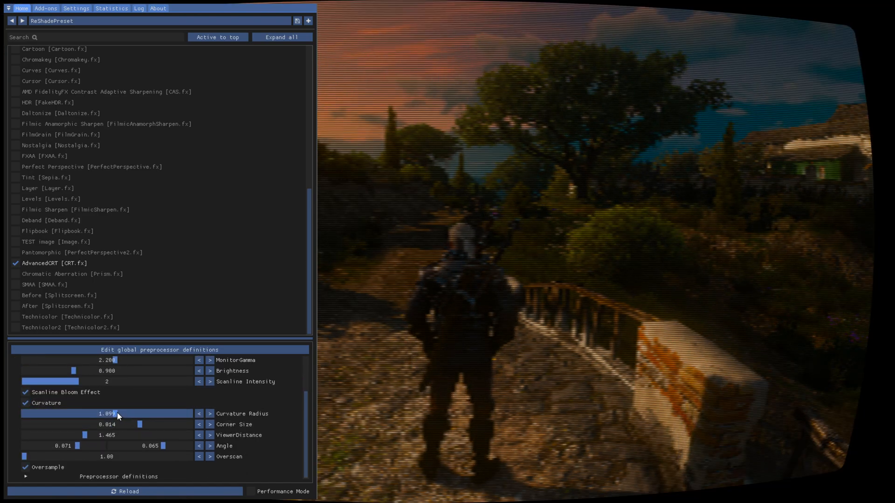